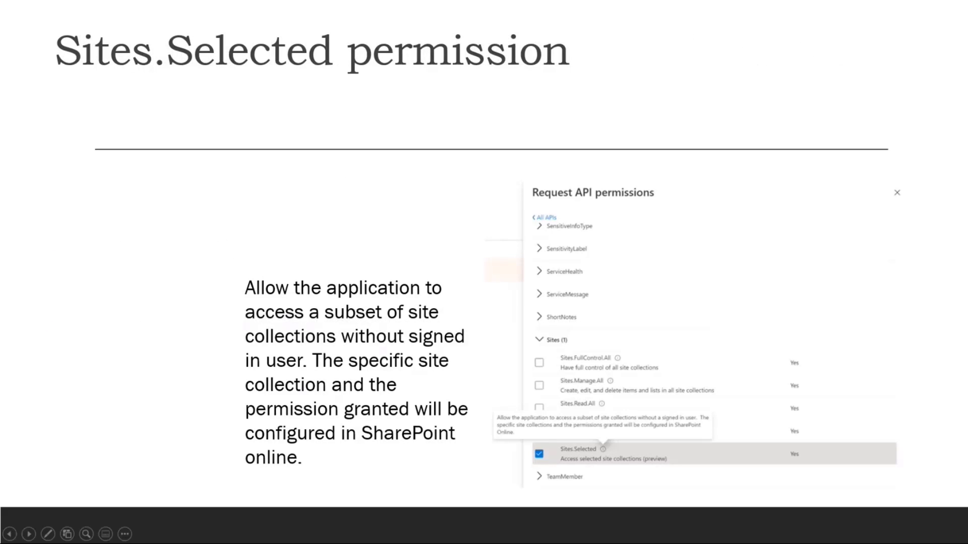
mouse_move(501, 343)
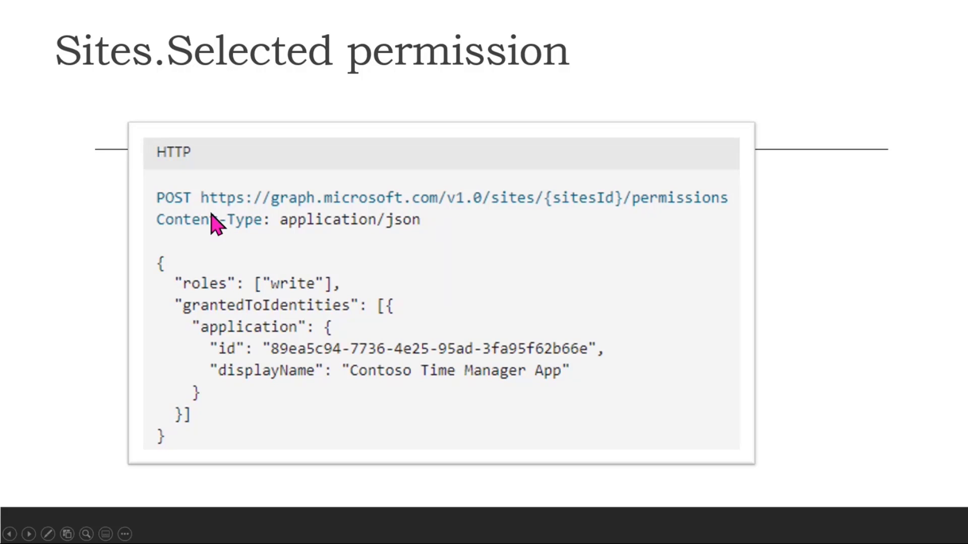
mouse_move(175, 253)
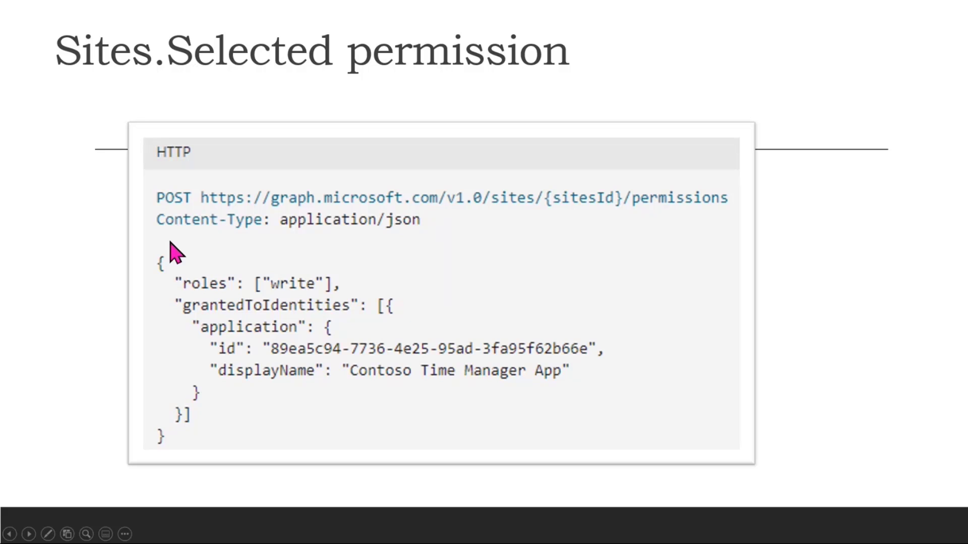
mouse_move(475, 251)
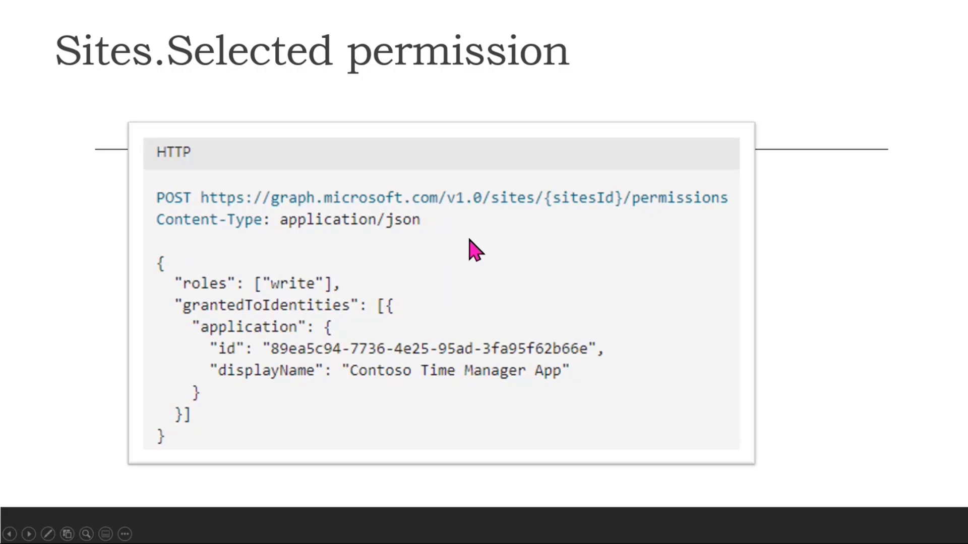
mouse_move(527, 232)
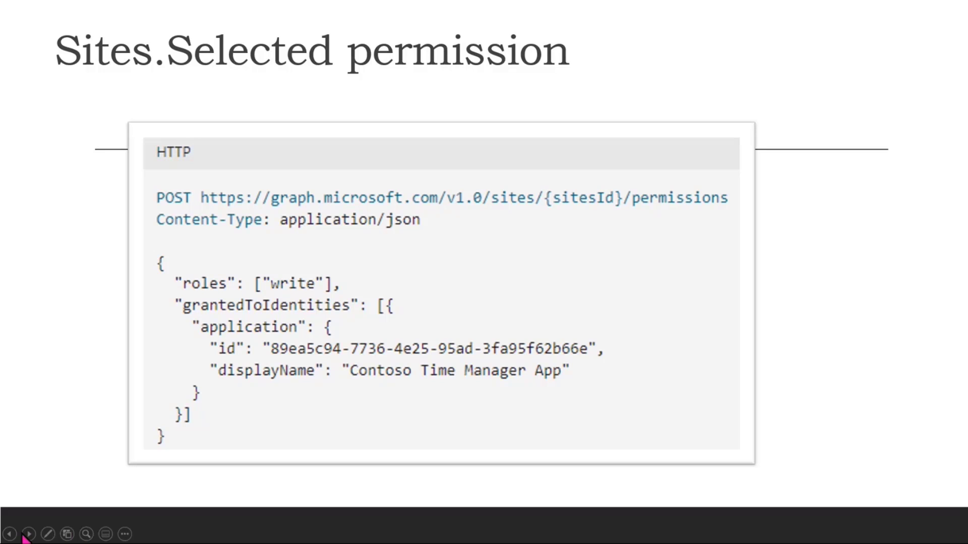
Step: Advance to the 'What is required to run the calls?' slide listing admin and client Azure AD apps
click(23, 534)
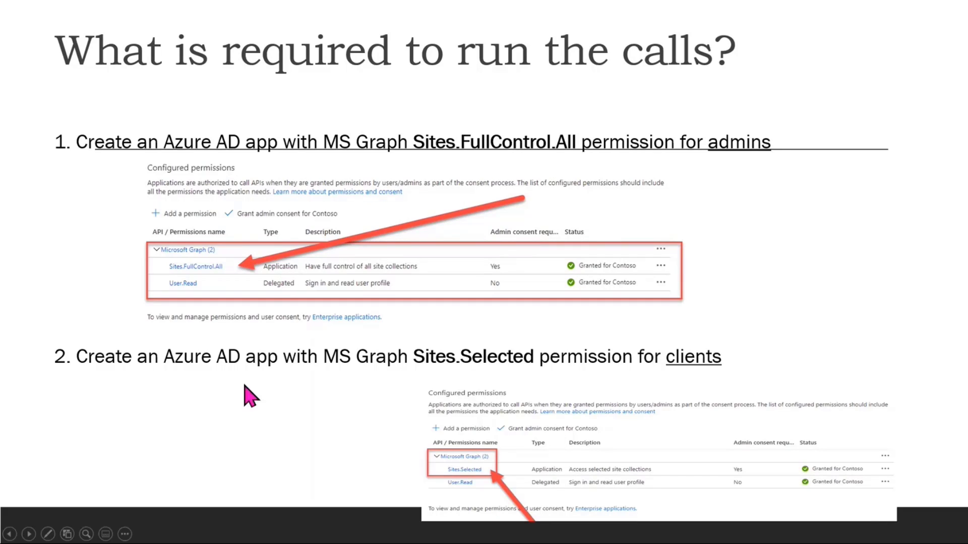
mouse_move(355, 405)
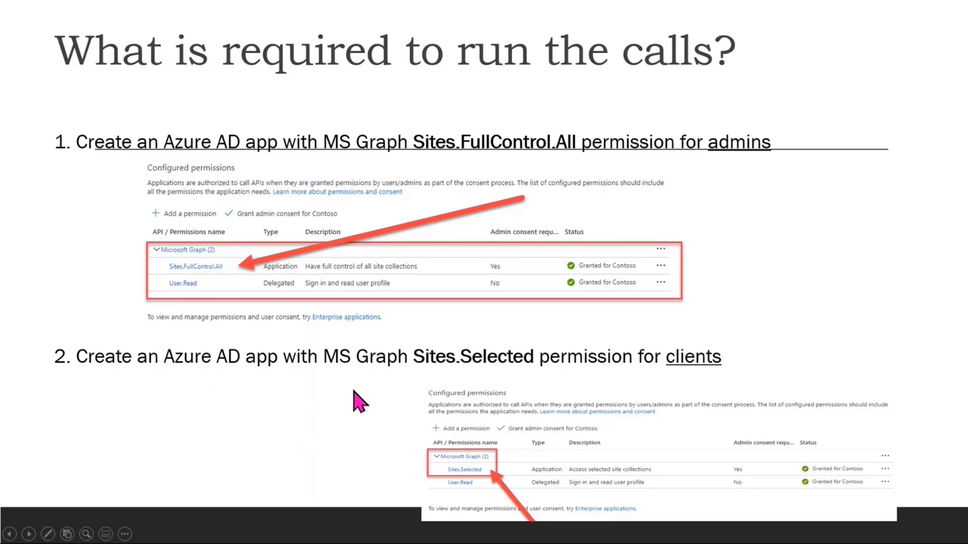
mouse_move(160, 410)
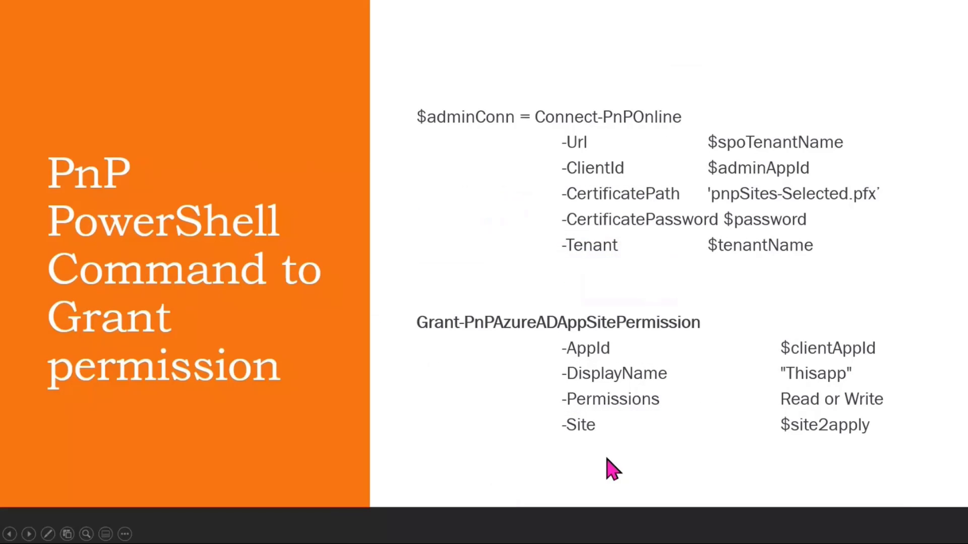
mouse_move(774, 475)
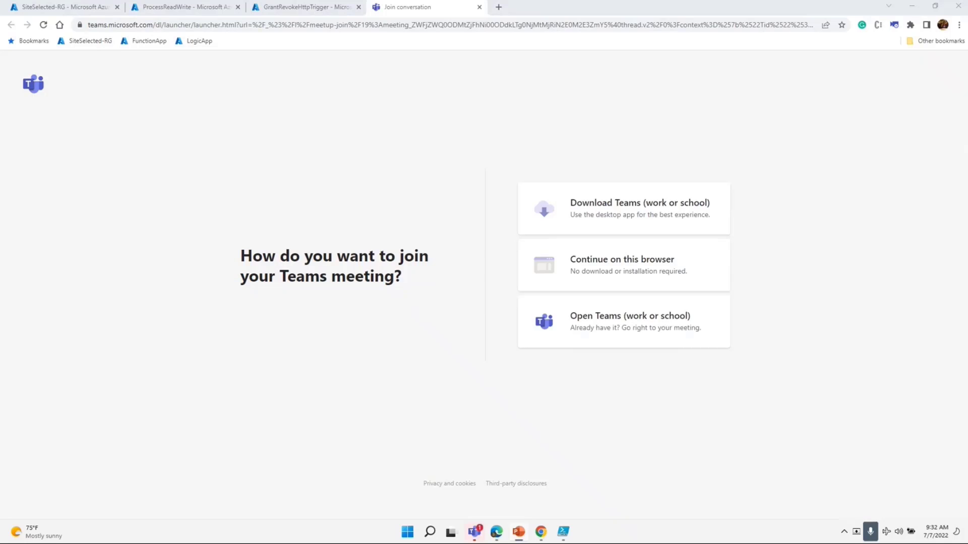
mouse_move(546, 539)
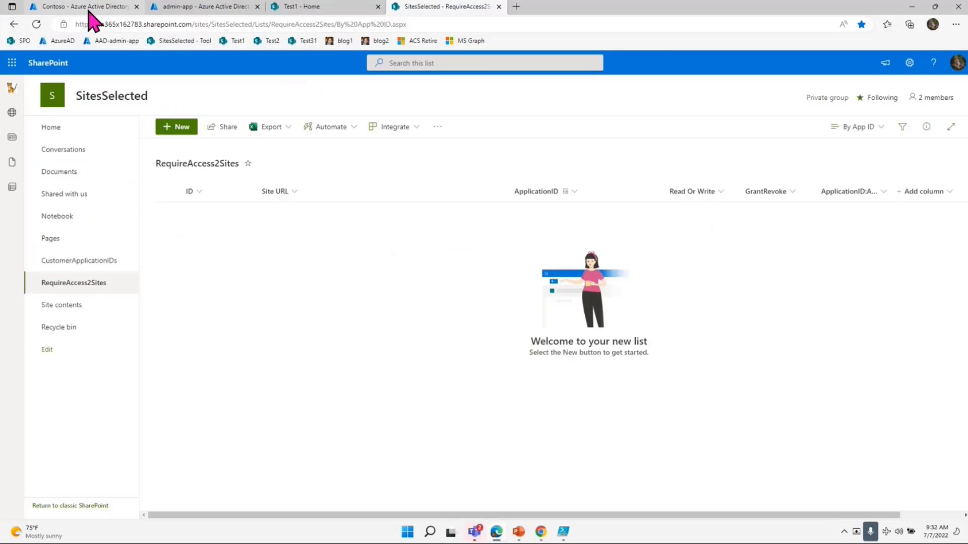
Step: Show admin-app's Certificates & secrets in App registrations, with the CN=pnp.contoso.com certificate
click(80, 7)
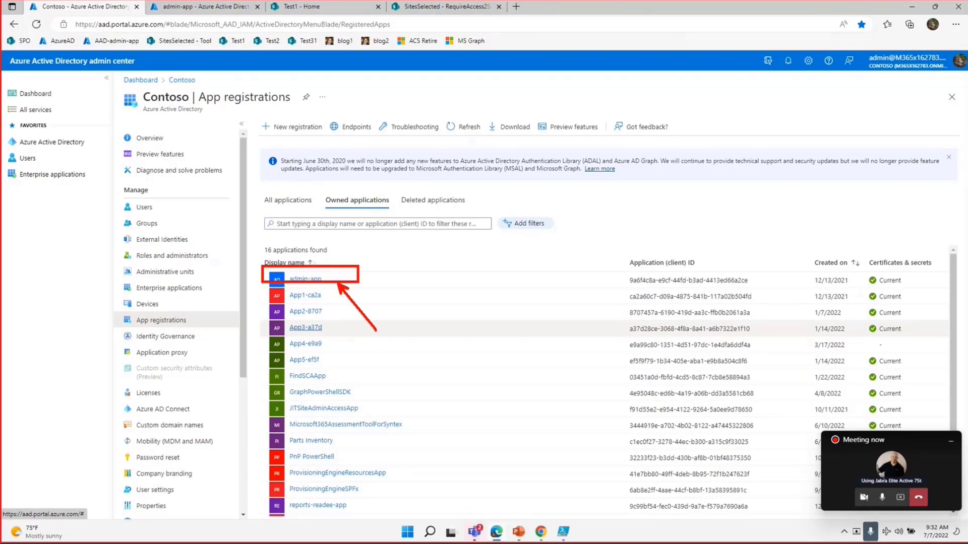
click(304, 278)
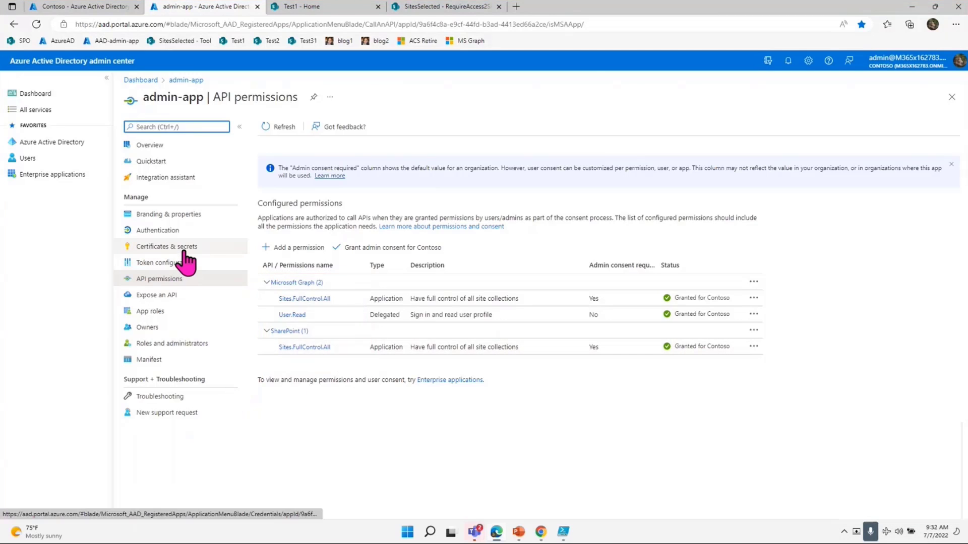
click(166, 246)
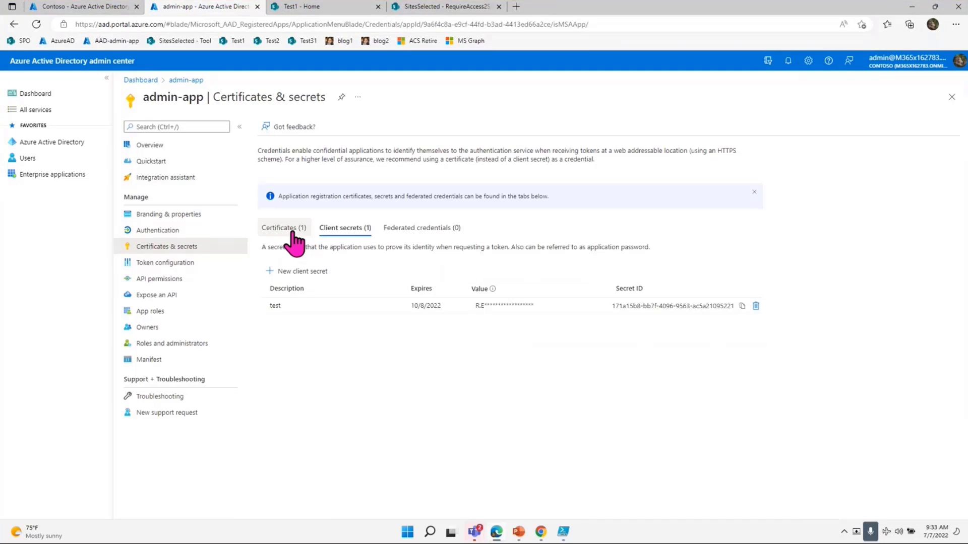
click(285, 227)
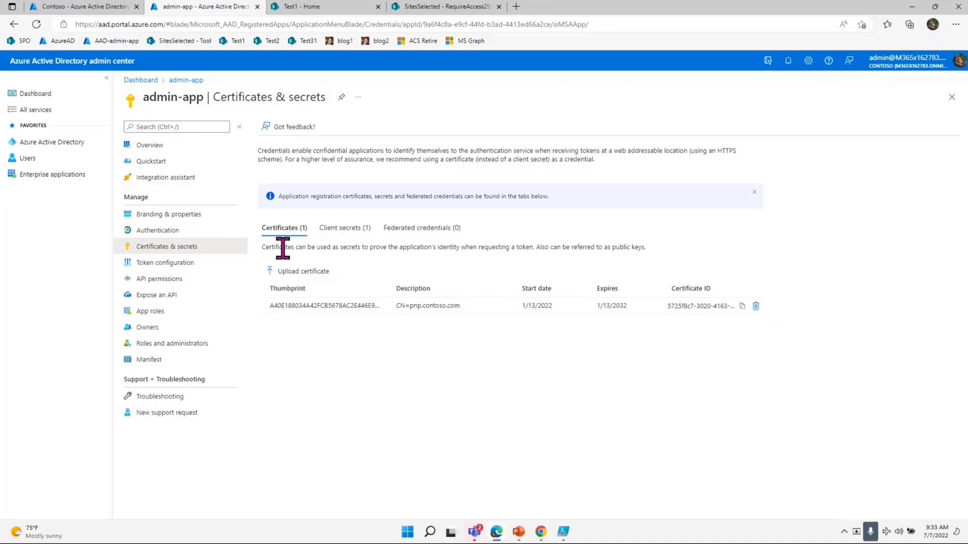
mouse_move(341, 381)
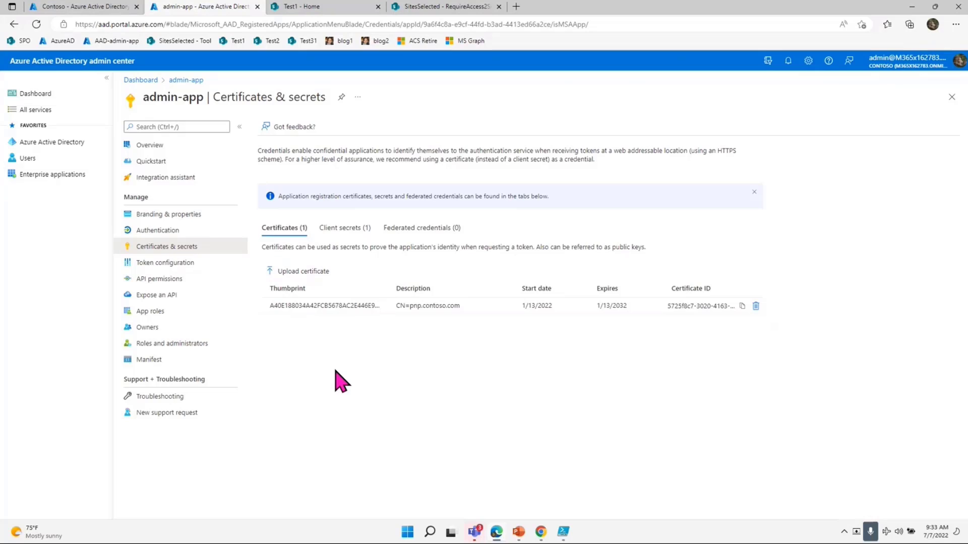
mouse_move(340, 383)
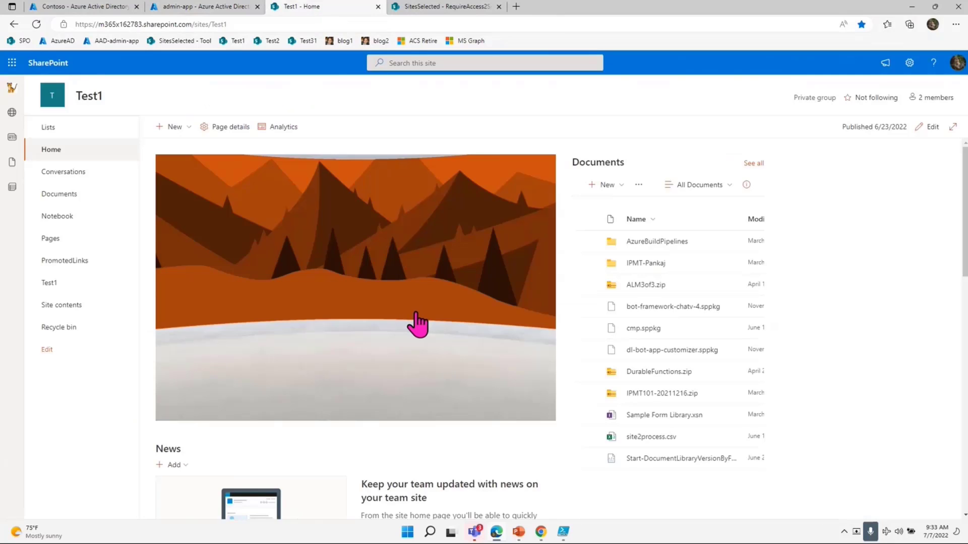
mouse_move(229, 127)
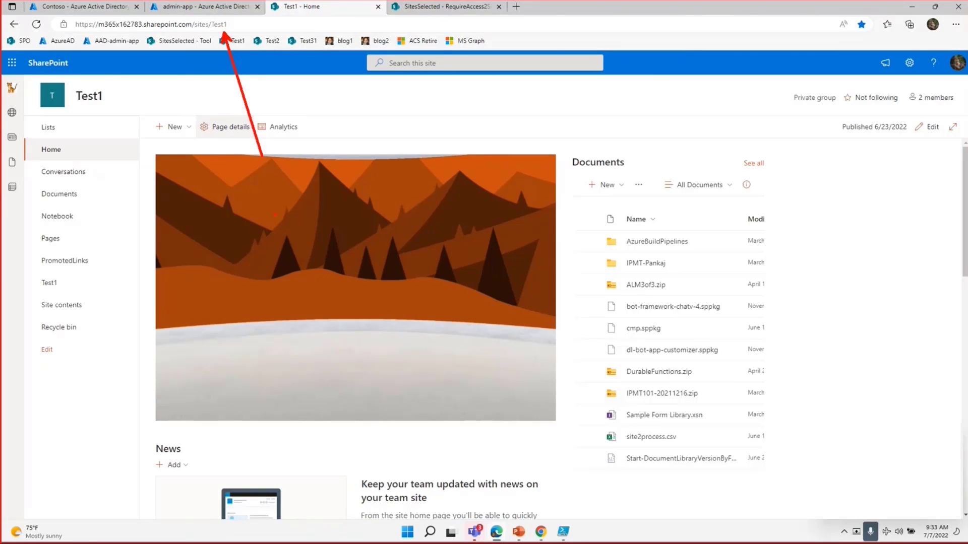
Step: Return from the Test1 site to the Contoso Azure AD App registrations list
click(83, 6)
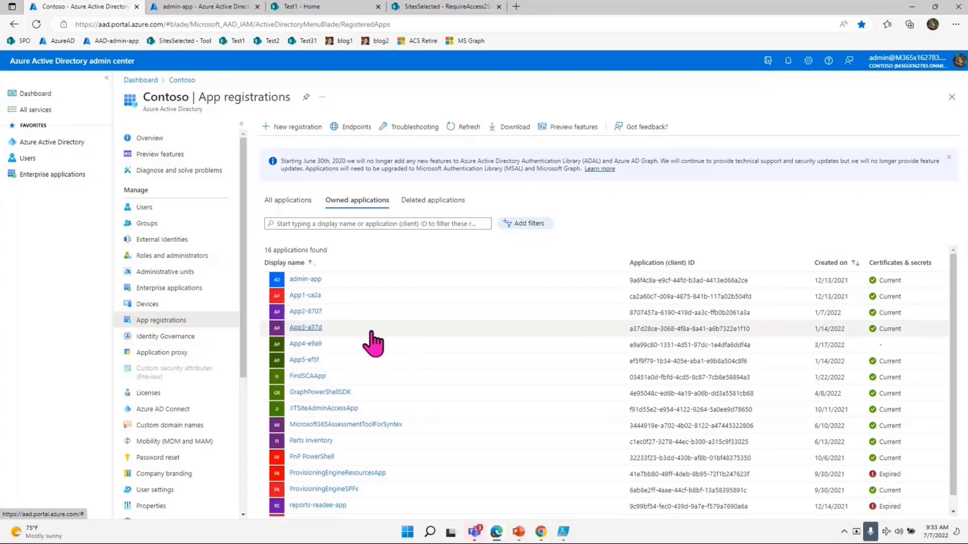
Step: Review App1-ca2a's Sites.Selected permissions for Microsoft Graph and SharePoint, then go back to Contoso
click(305, 296)
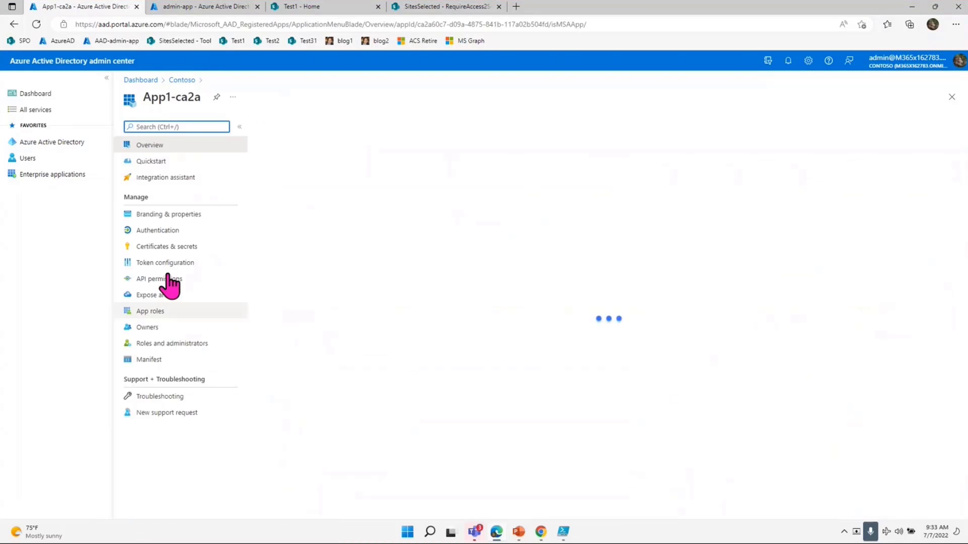
click(158, 279)
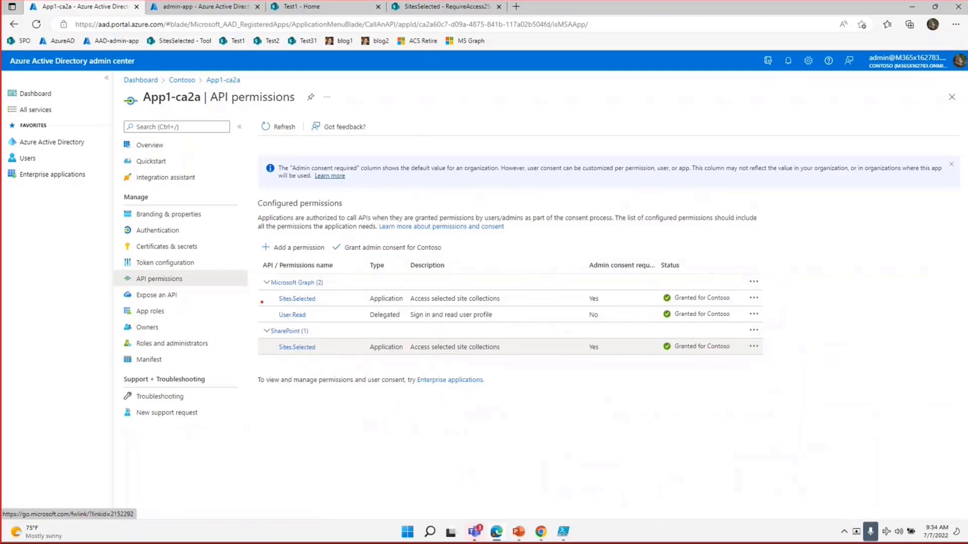
click(296, 299)
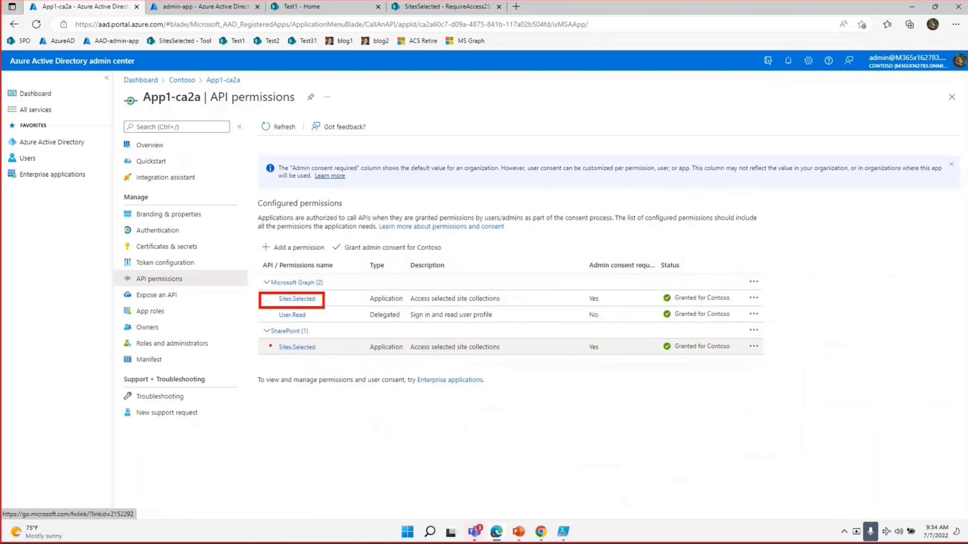
click(297, 347)
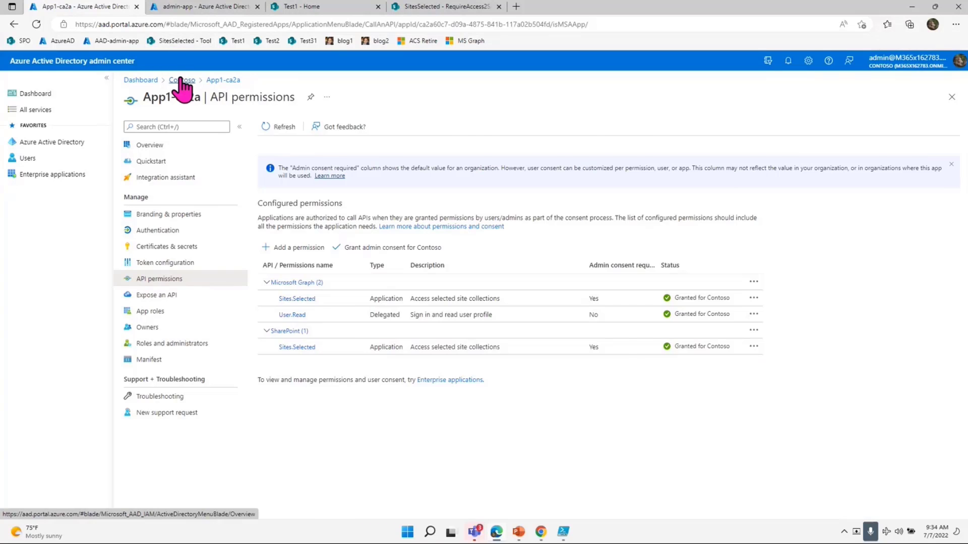
click(182, 79)
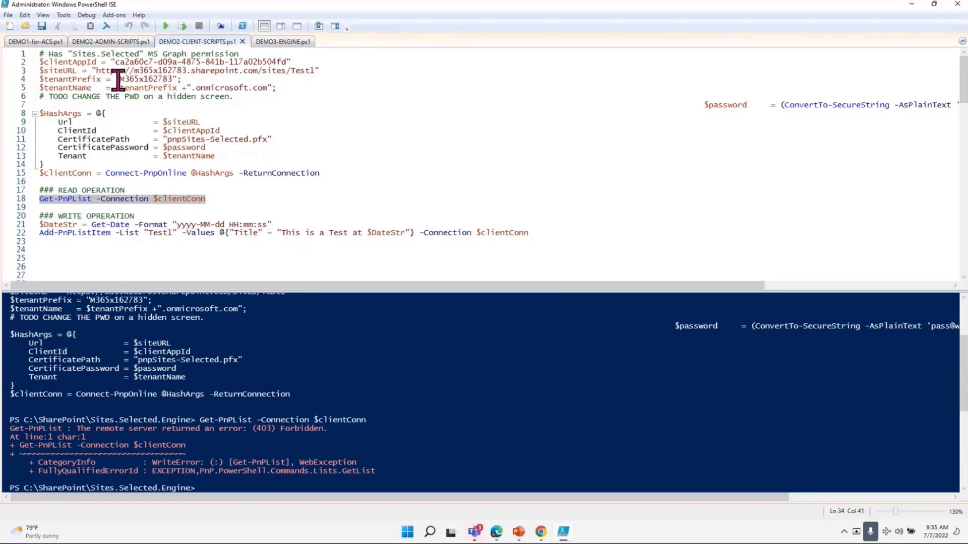
Step: In DEMO2-ADMIN-SCRIPTS.ps1 run INITIALIZE CLIENT VARS and Get-PnPAzureADAppSitePermission for App1-ca2a on Test1
click(108, 42)
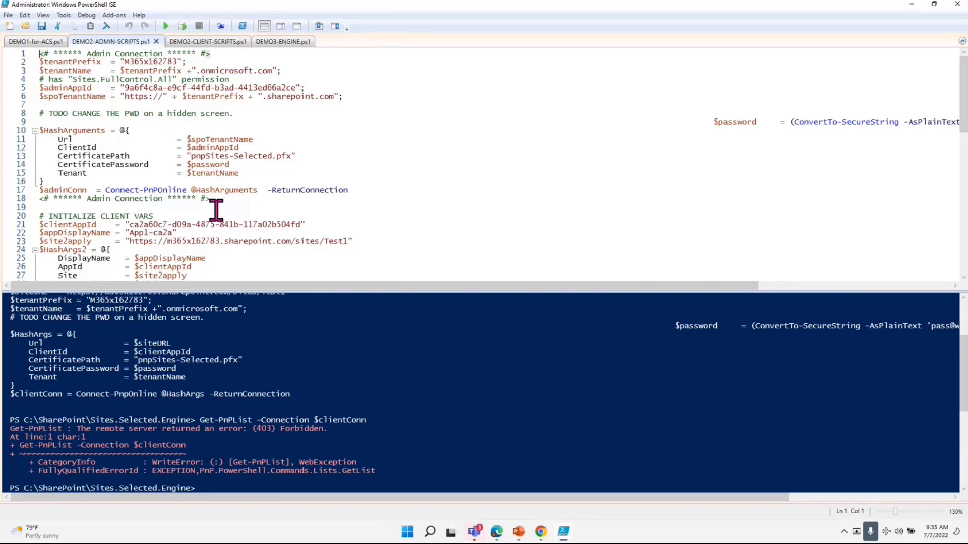
mouse_move(140, 95)
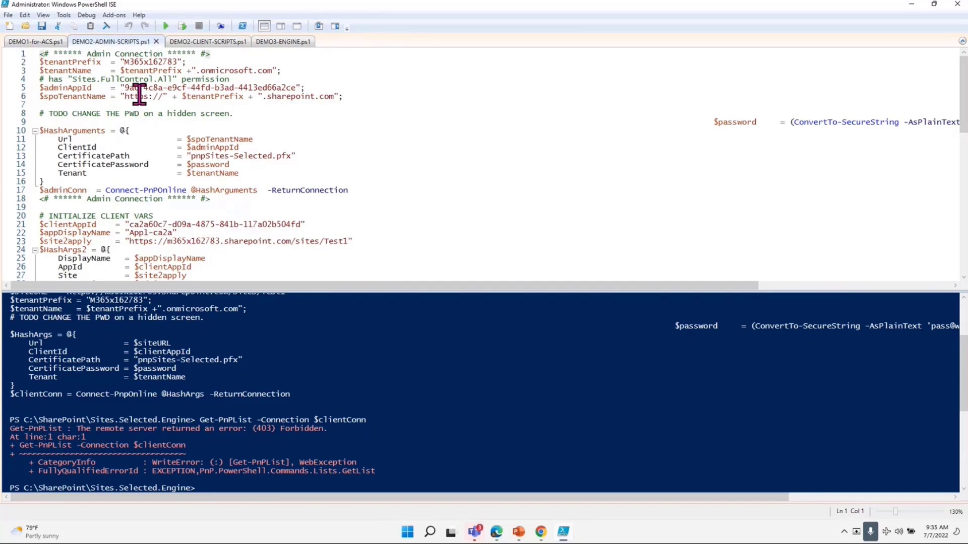
mouse_move(212, 192)
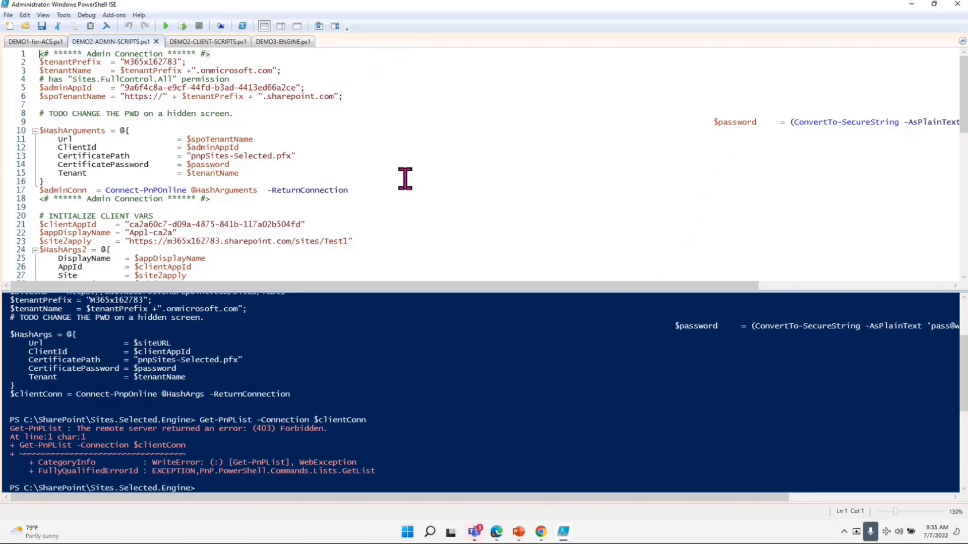
mouse_move(314, 210)
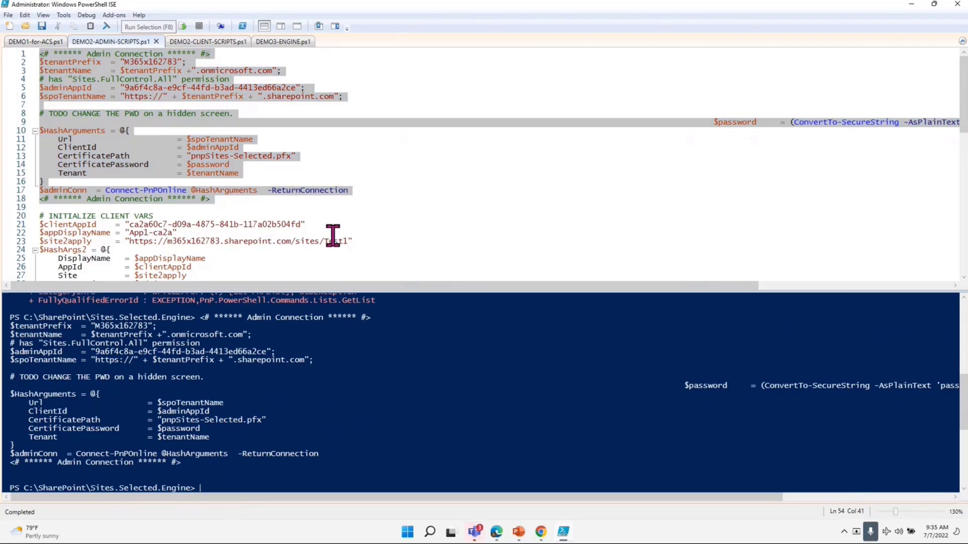
scroll(down, 3)
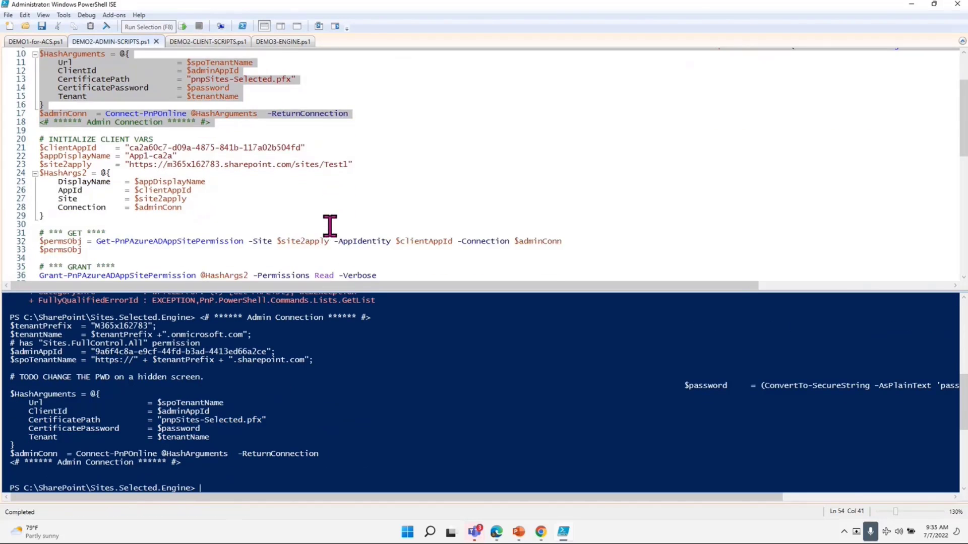
scroll(down, 3)
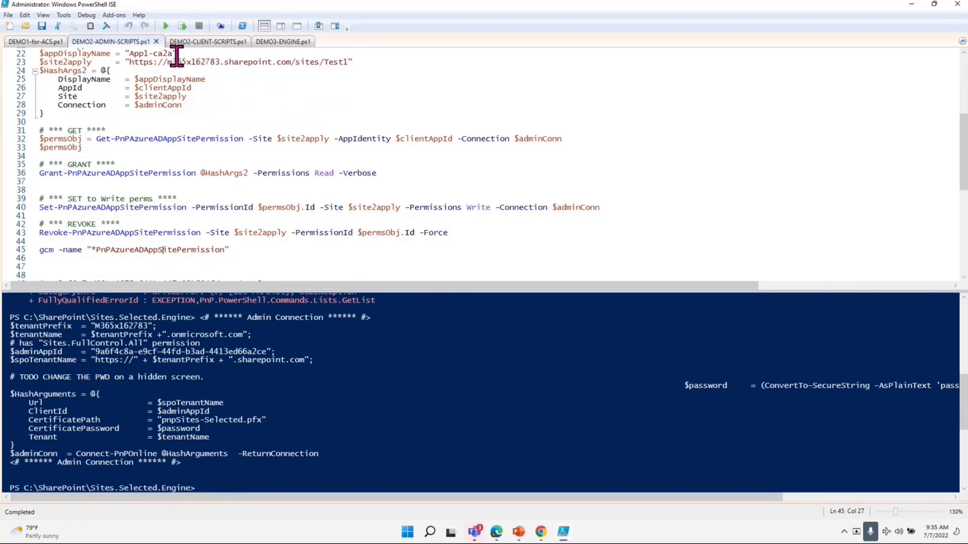
key(F8)
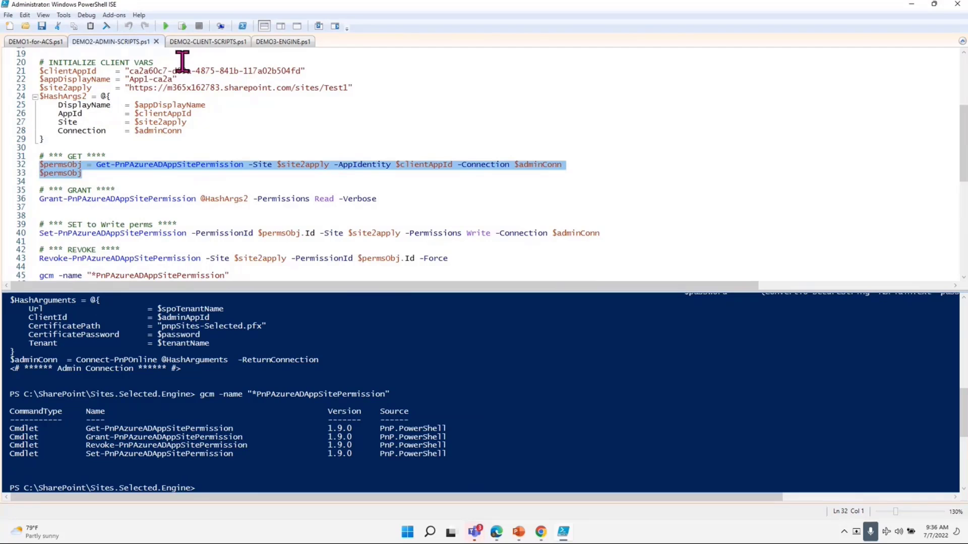
key(F8)
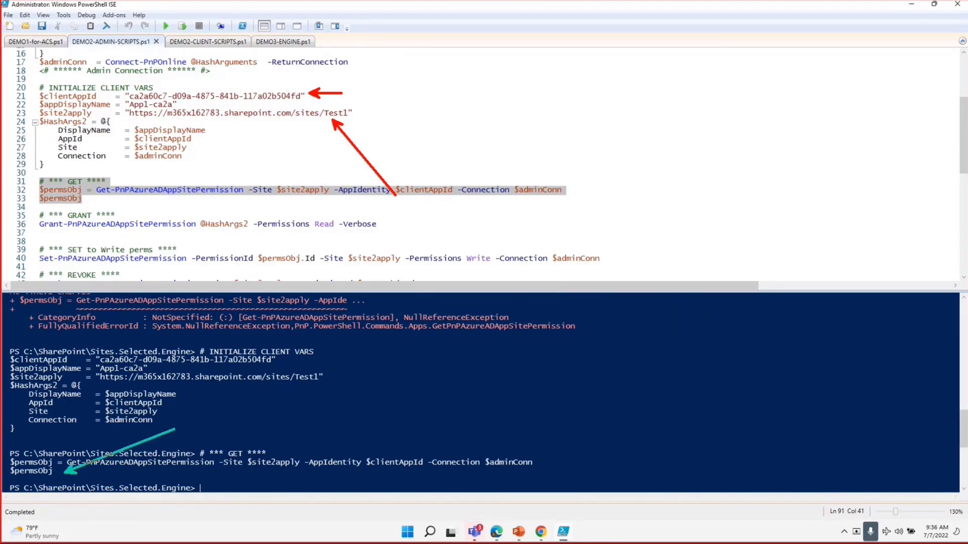
scroll(down, 3)
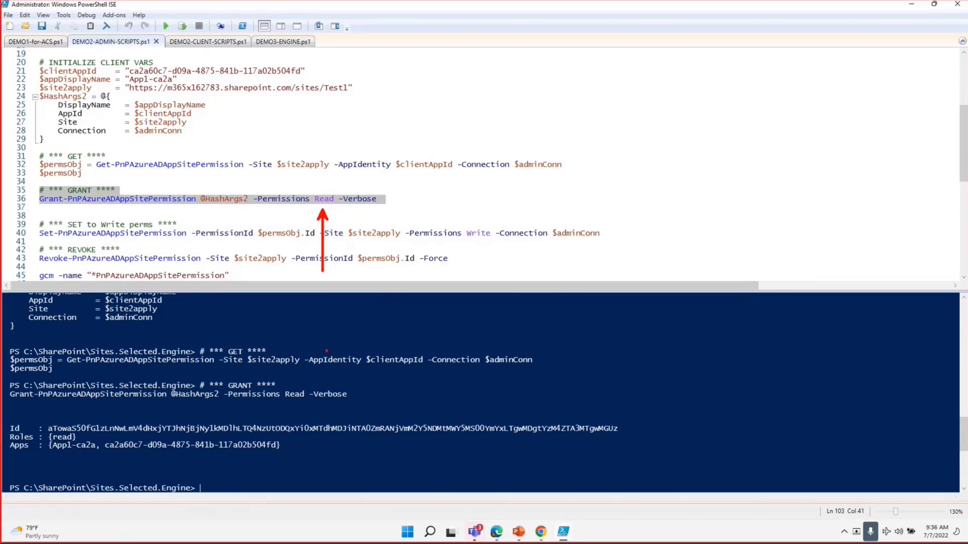
Step: Switch to DEMO2-CLIENT-SCRIPTS.ps1 holding the App1-ca2a Connect-PnPOnline block
click(199, 41)
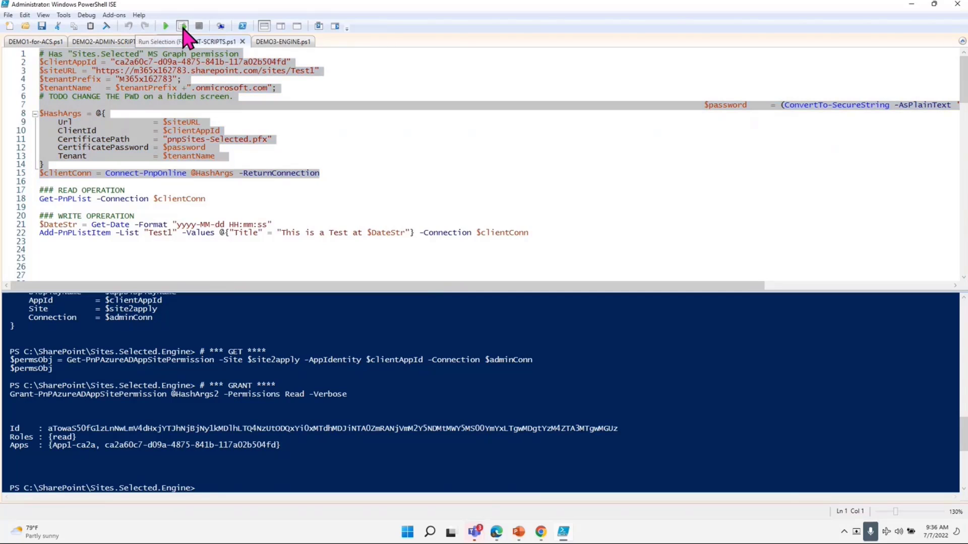
Step: Connect as App1-ca2a, list Test1's lists, and run the Add-PnPListItem write, which fails unauthorized
click(165, 25)
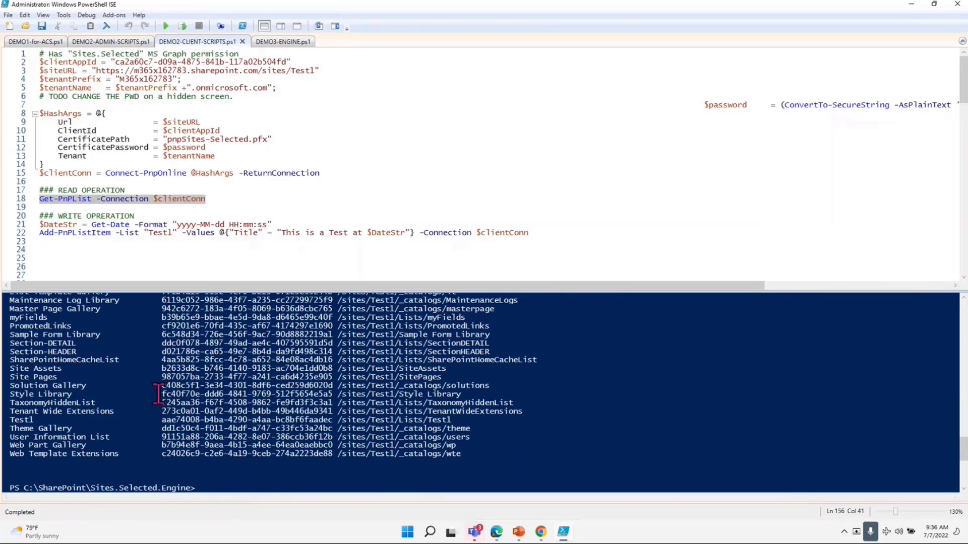
click(529, 232)
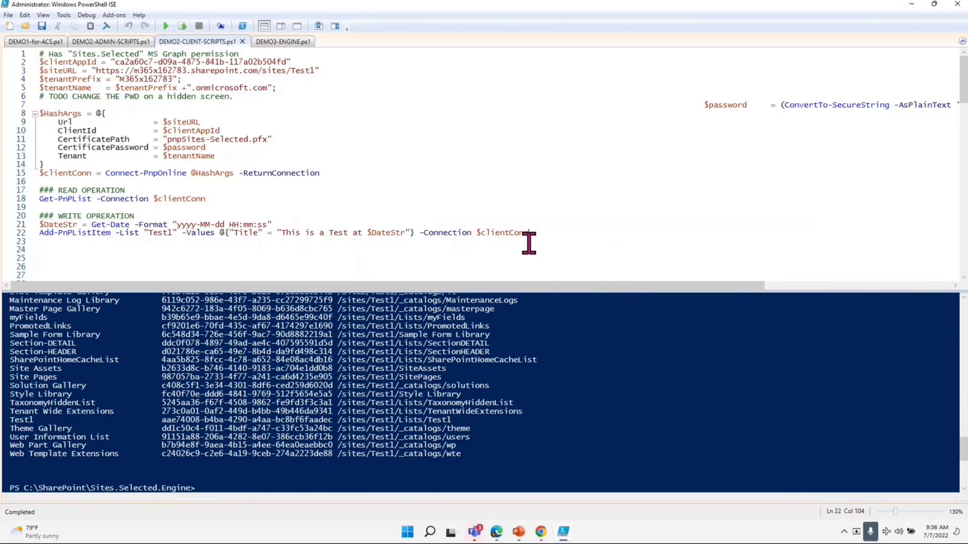
click(182, 27)
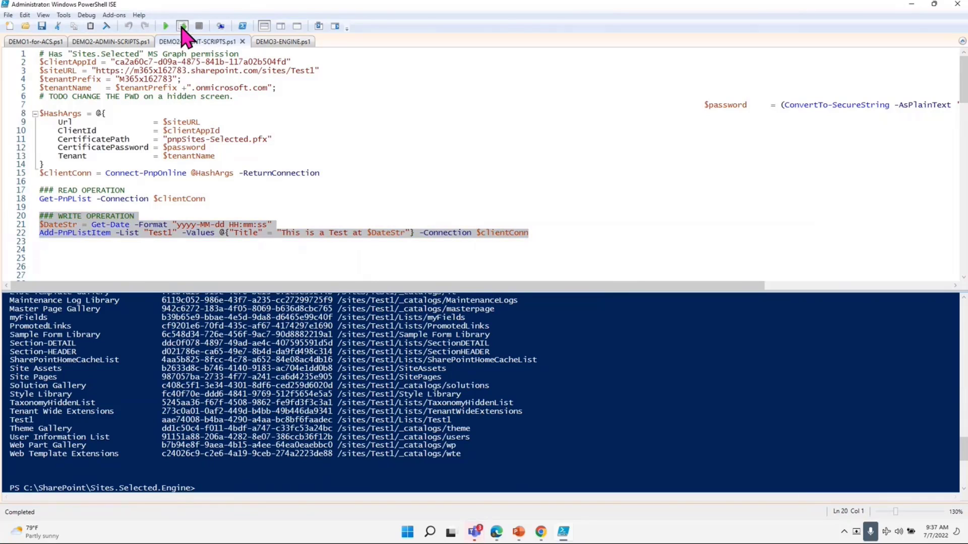
click(181, 26)
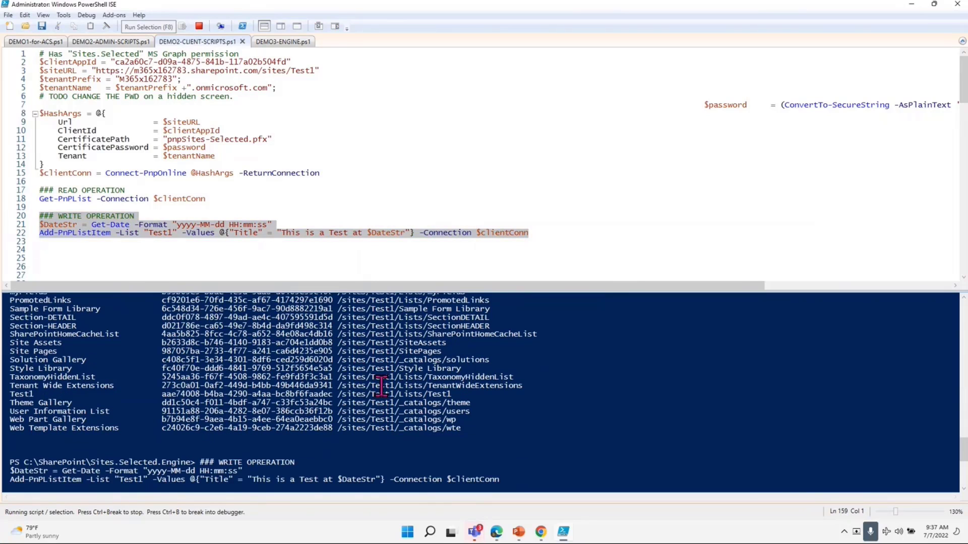
click(148, 26)
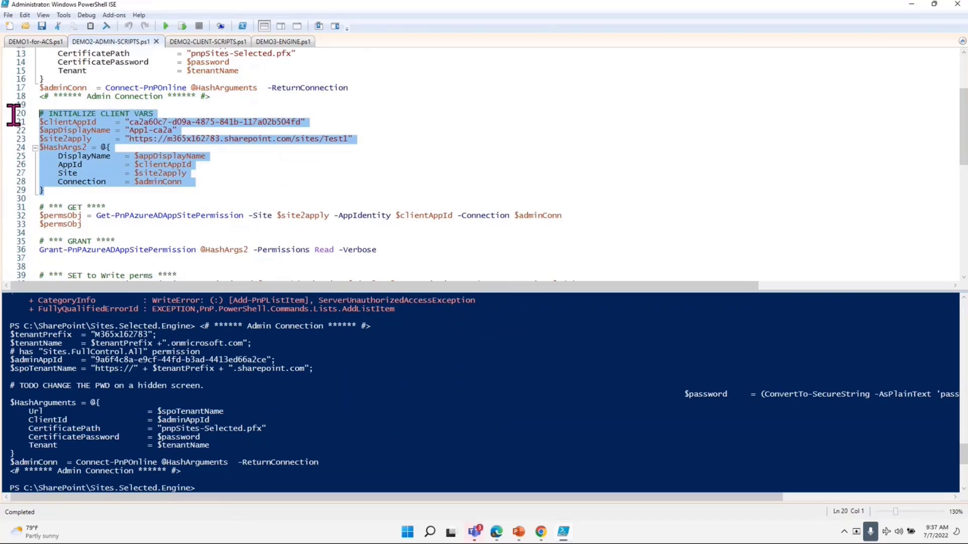
Step: Re-run INITIALIZE CLIENT VARS and Get-PnPAzureADAppSitePermission, showing App1-ca2a's Test1 entry with empty roles
key(F8)
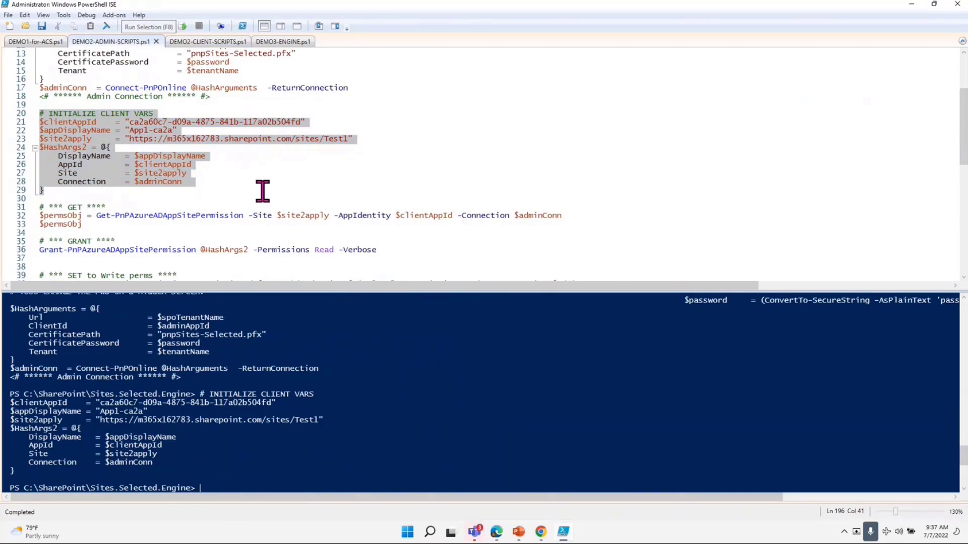
scroll(down, 3)
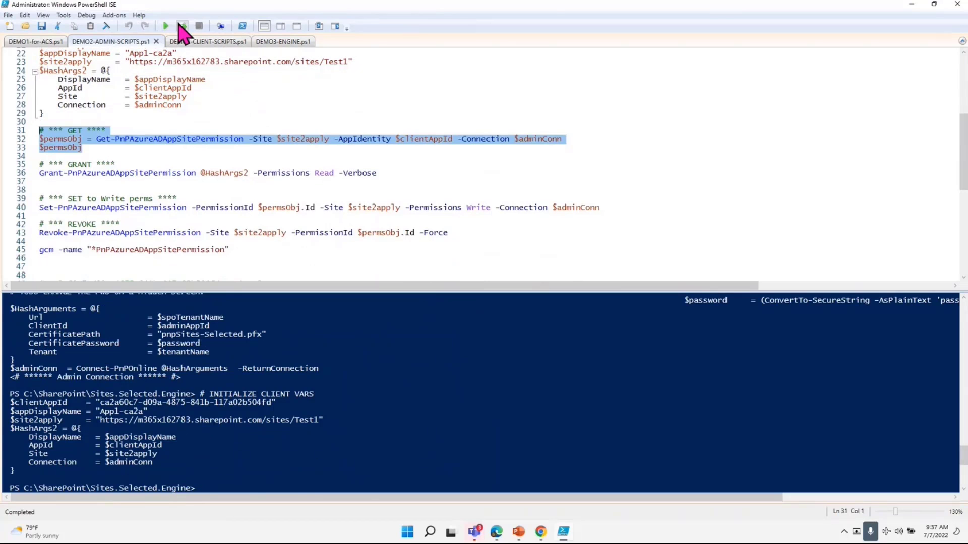
click(165, 26)
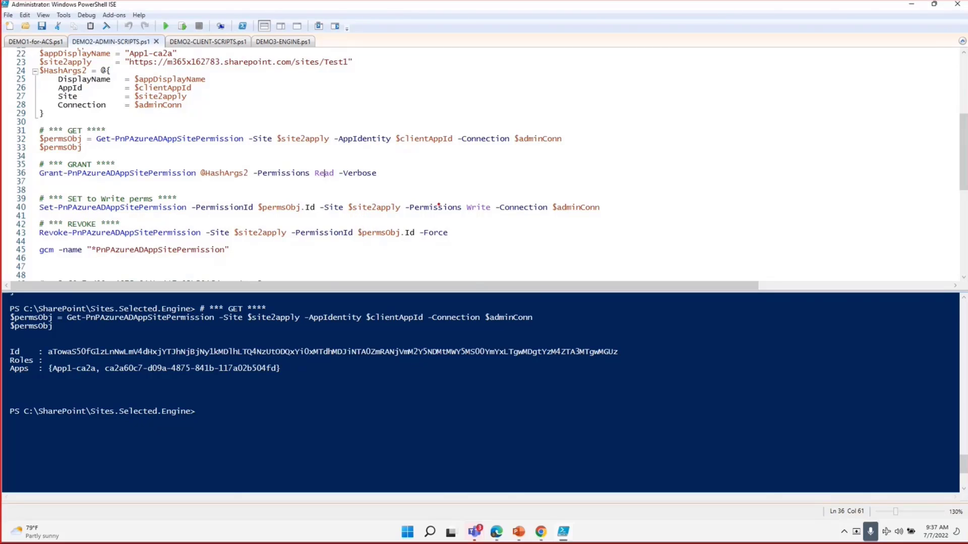
mouse_move(581, 233)
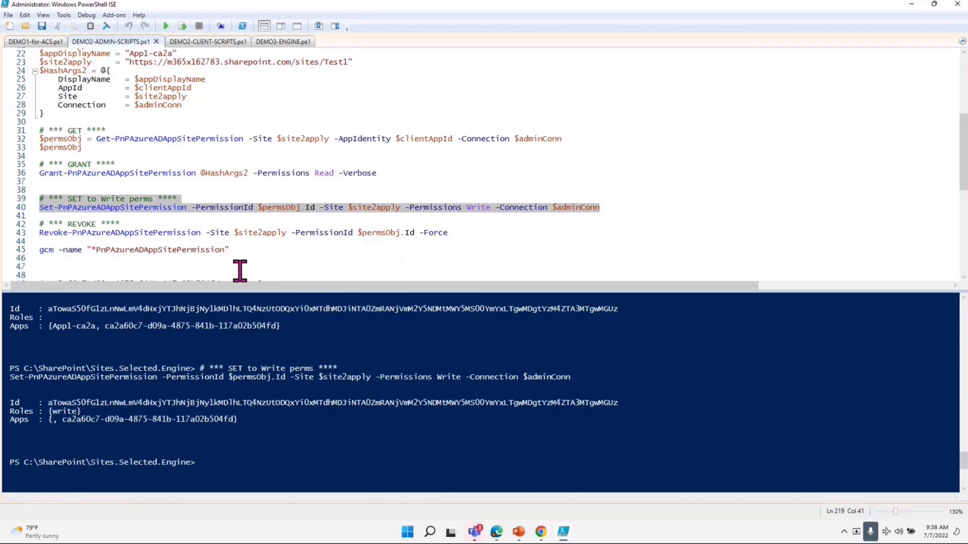
Step: In DEMO2-CLIENT-SCRIPTS.ps1 reconnect as App1-ca2a and add a new test item to Test1
click(199, 41)
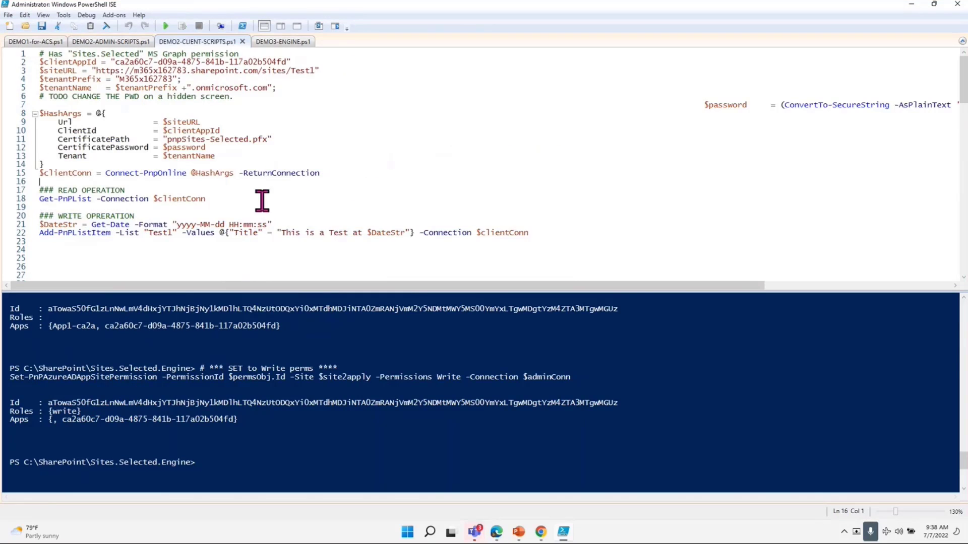
click(183, 26)
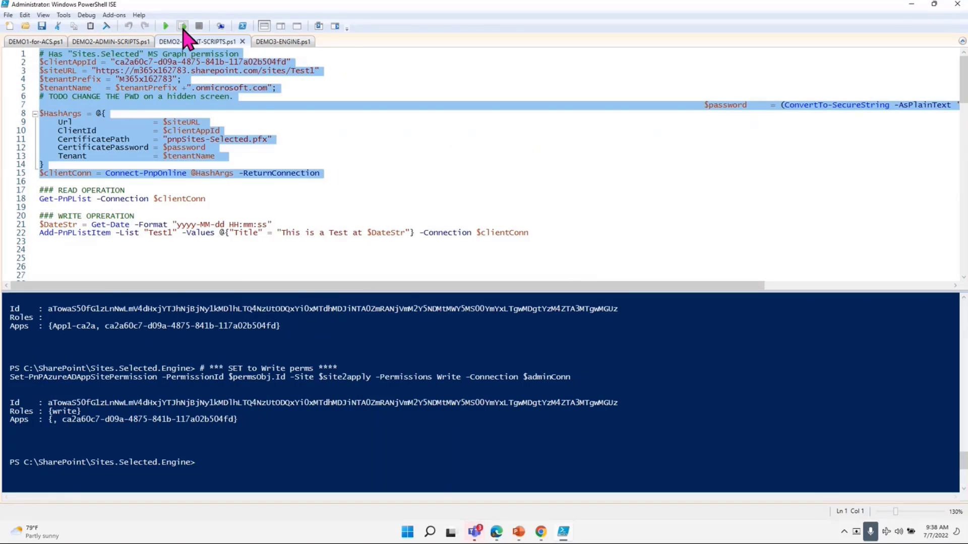
click(182, 26)
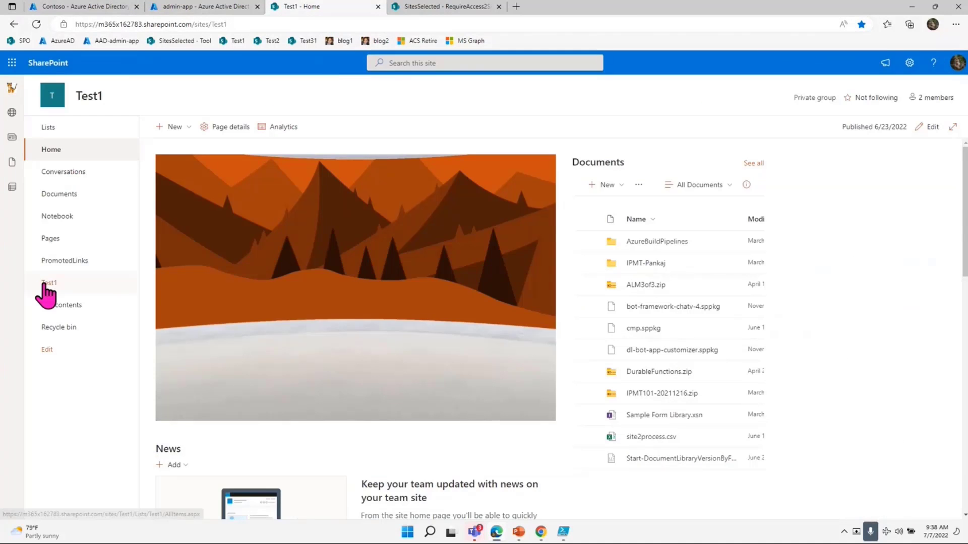
click(49, 283)
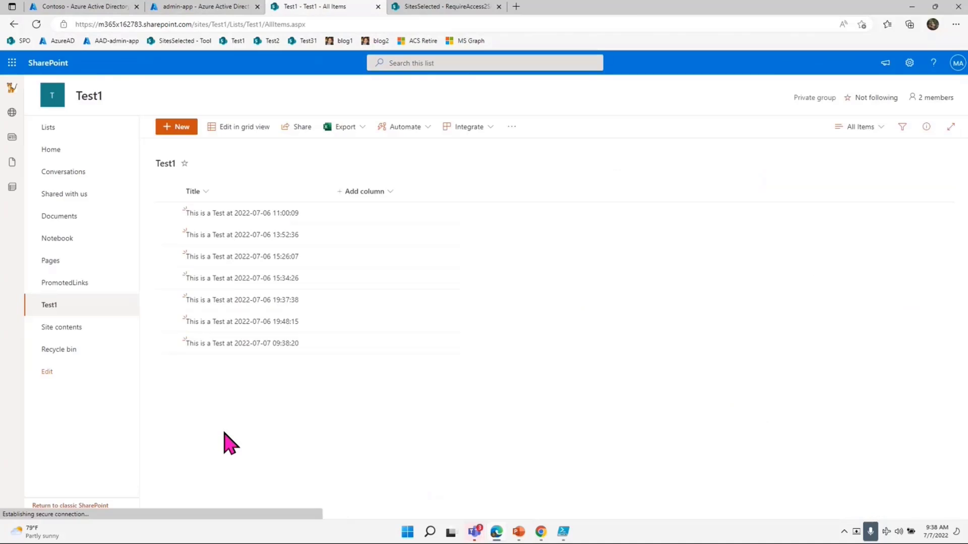
mouse_move(278, 386)
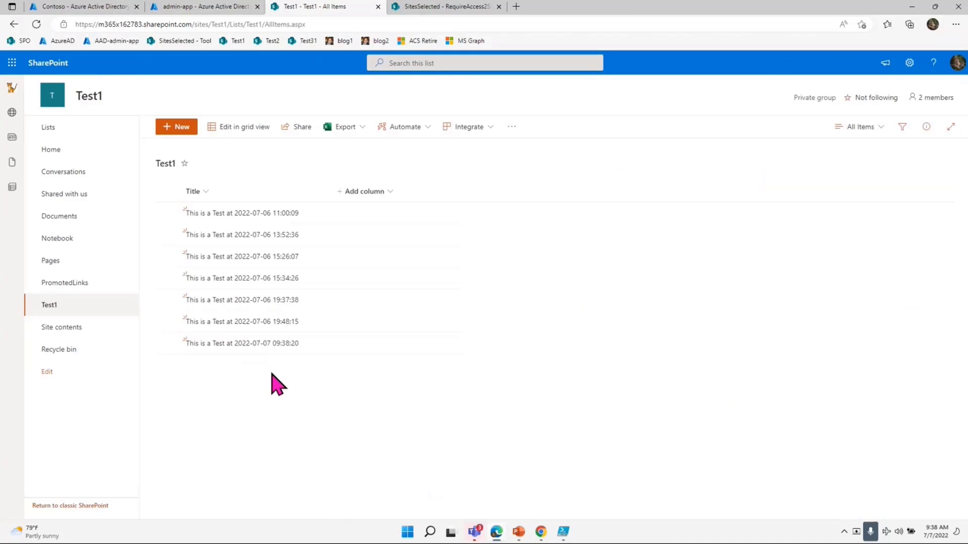
mouse_move(855, 50)
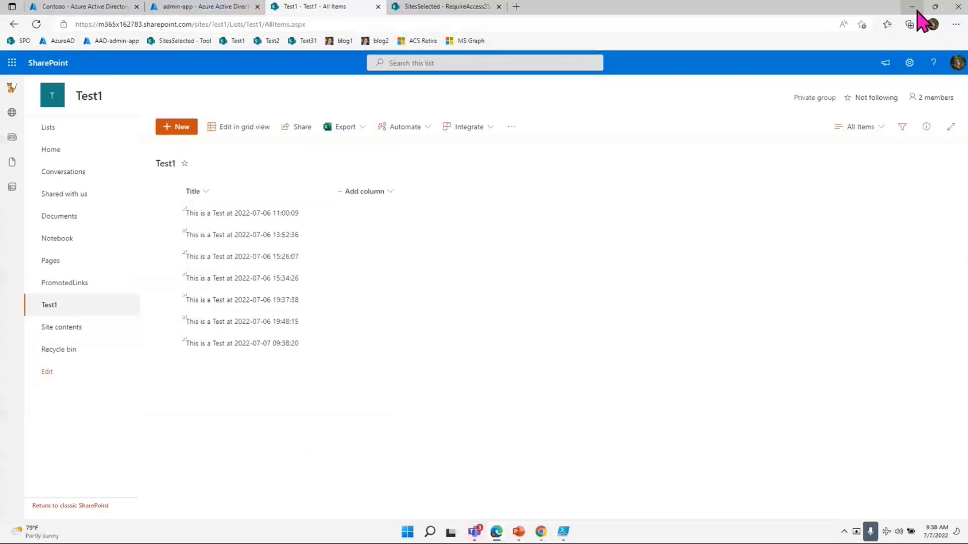
click(913, 8)
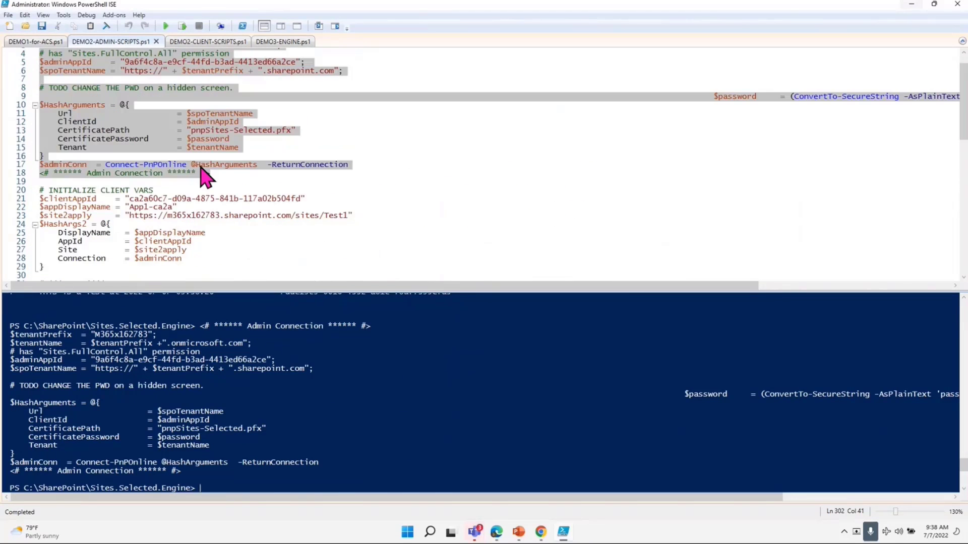
Step: Reload the client variables and run Revoke-PnPAzureADAppSitePermission for App1-ca2a on the Test1 site
scroll(down, 3)
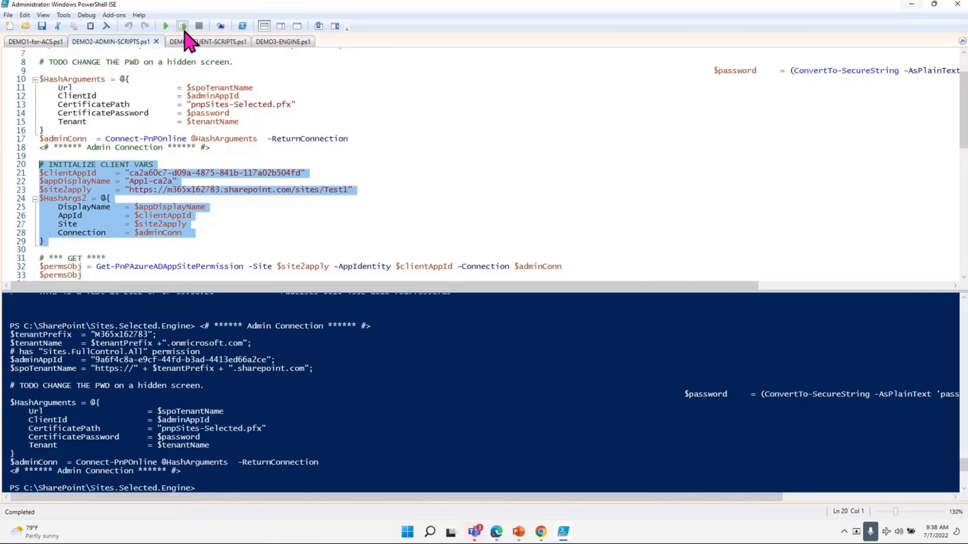
click(181, 26)
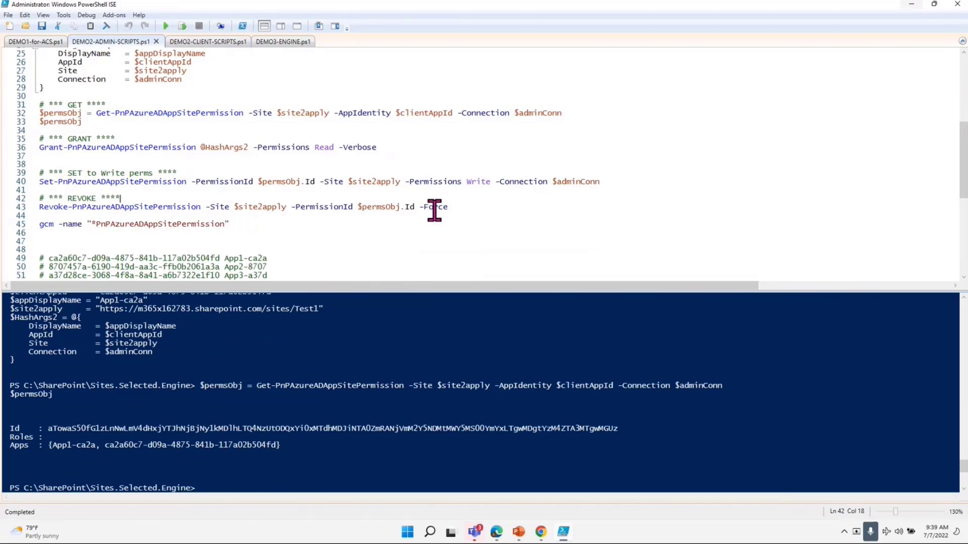
drag(447, 207, 40, 191)
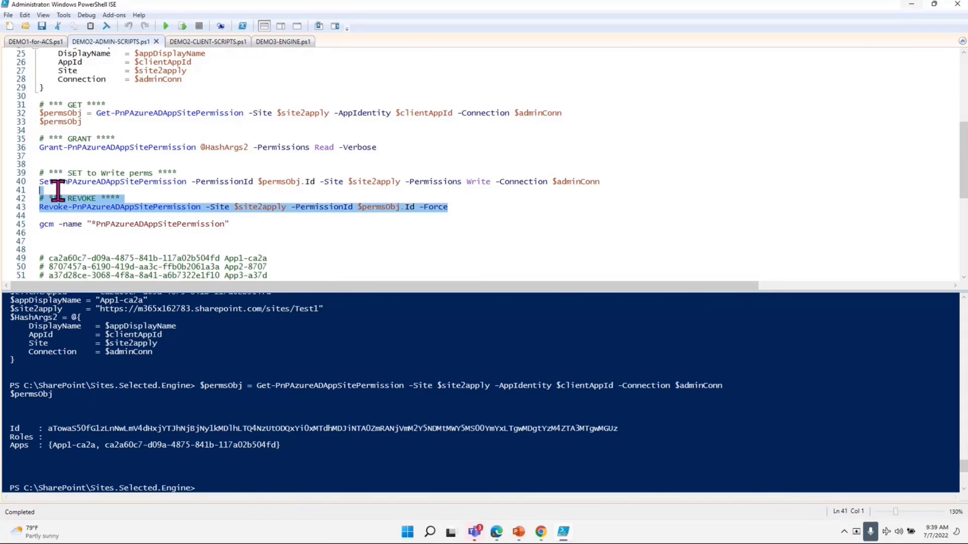
key(F8)
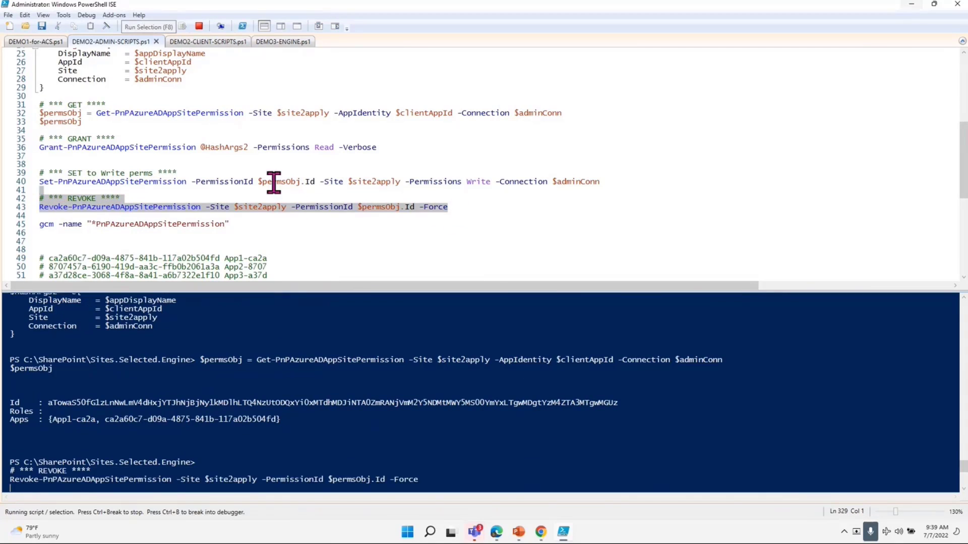
click(206, 42)
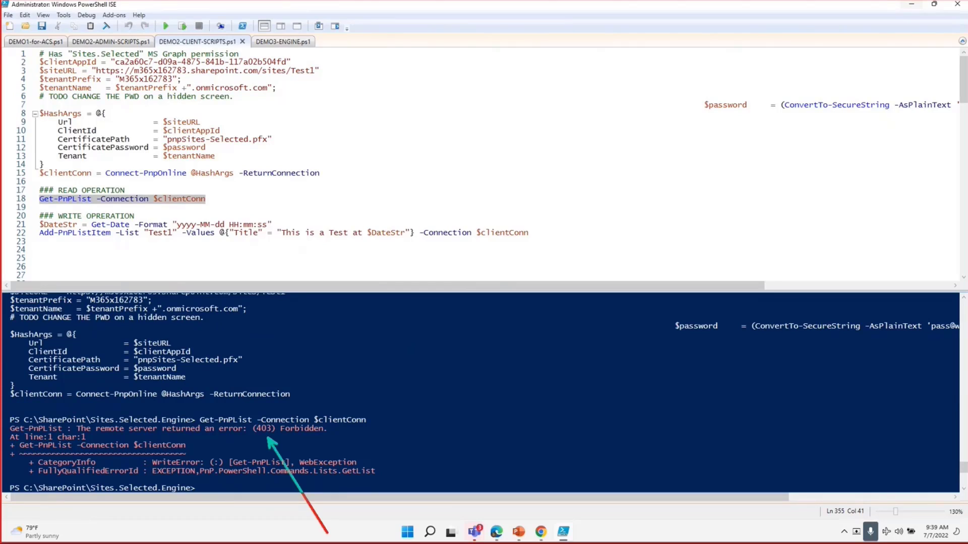
mouse_move(258, 273)
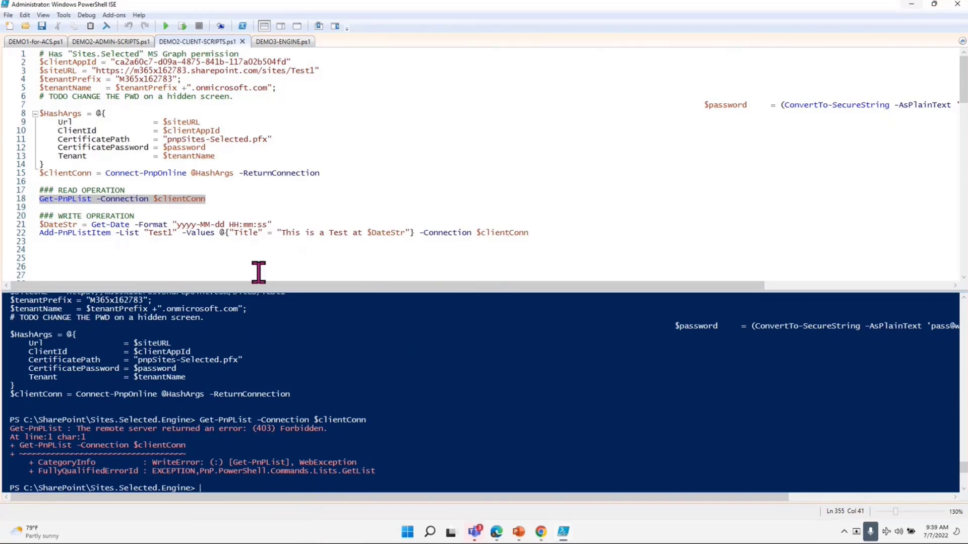
Step: Return to the DEMO2-ADMIN-SCRIPTS.ps1 tab after the client's Get-PnPList 403 Forbidden error
click(109, 42)
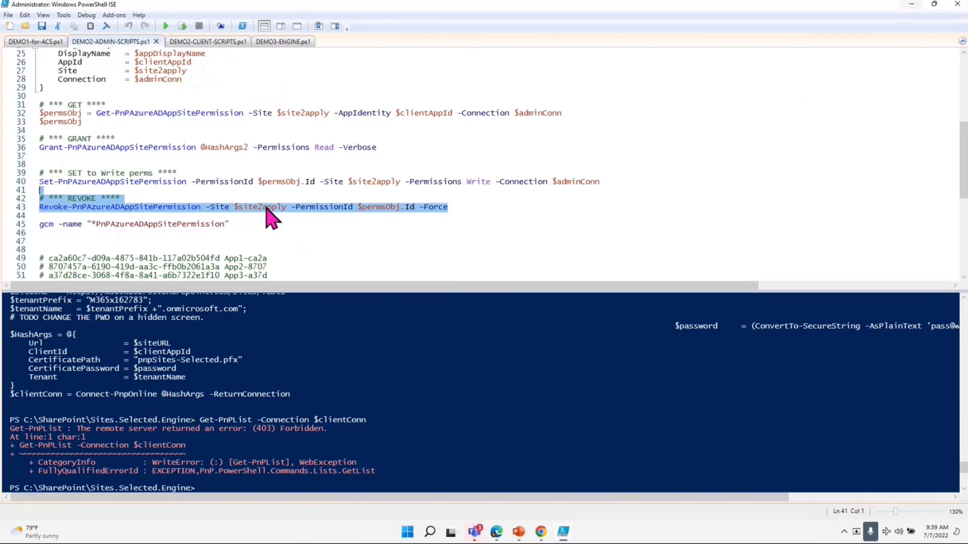
mouse_move(293, 233)
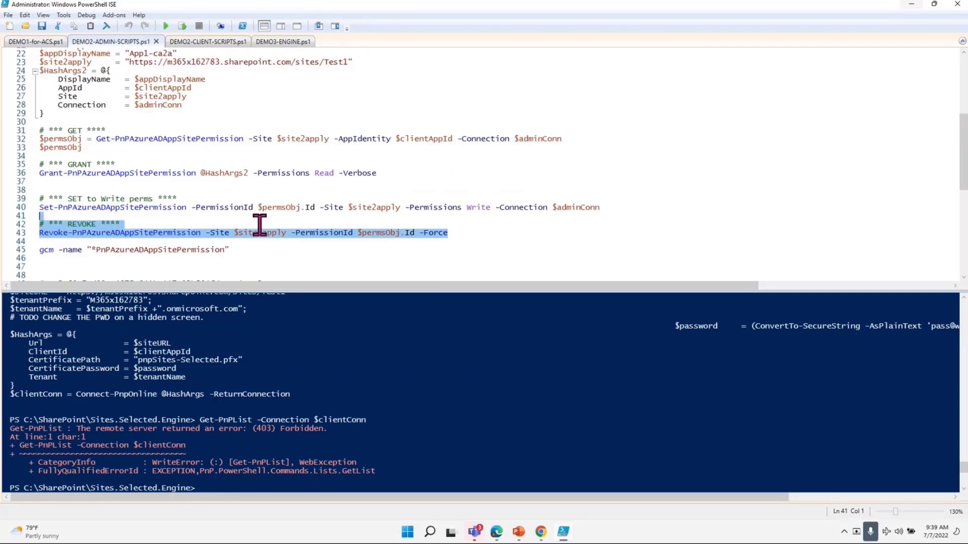
mouse_move(520, 535)
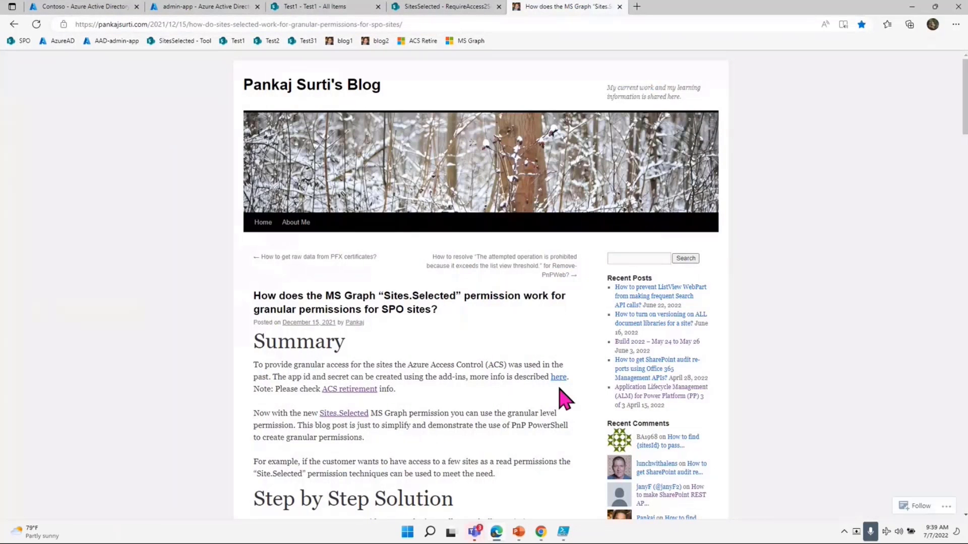
Step: Scroll the blog article to the SSRT architecture diagram with tracker list, Logic App and Azure Function
scroll(down, 3)
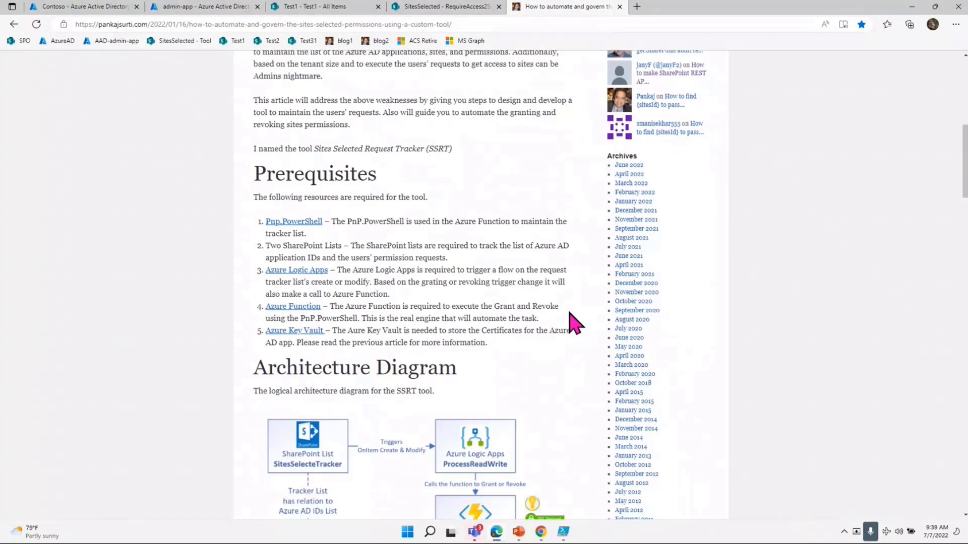
scroll(down, 3)
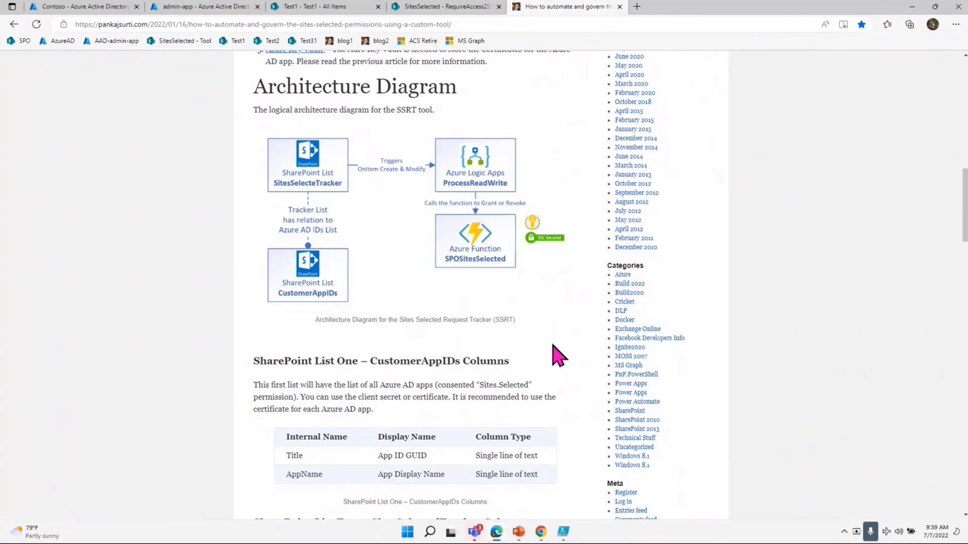
mouse_move(438, 358)
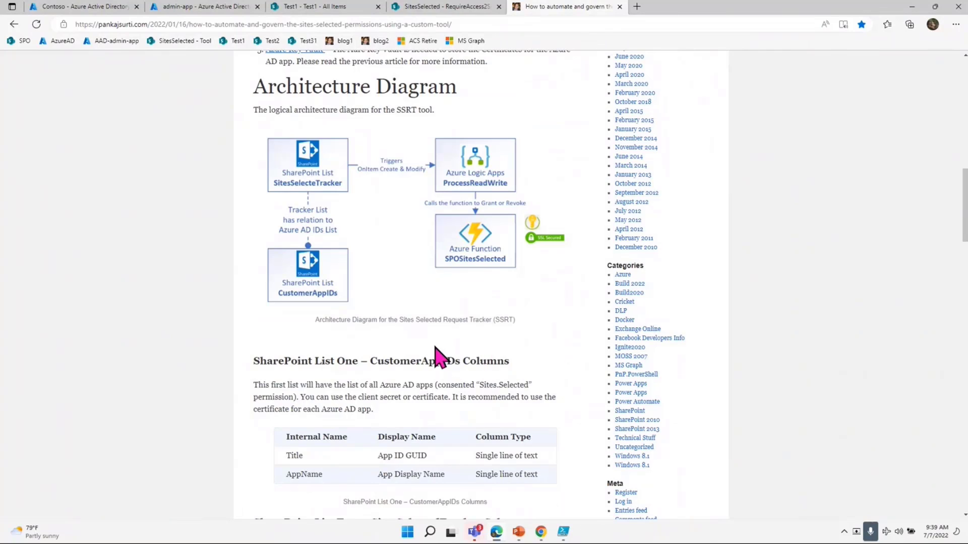
mouse_move(331, 213)
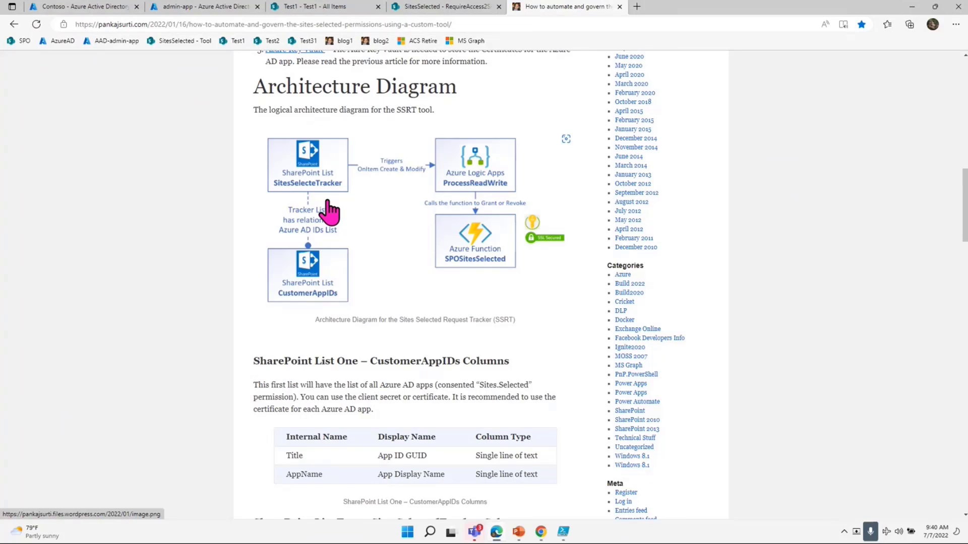
mouse_move(503, 179)
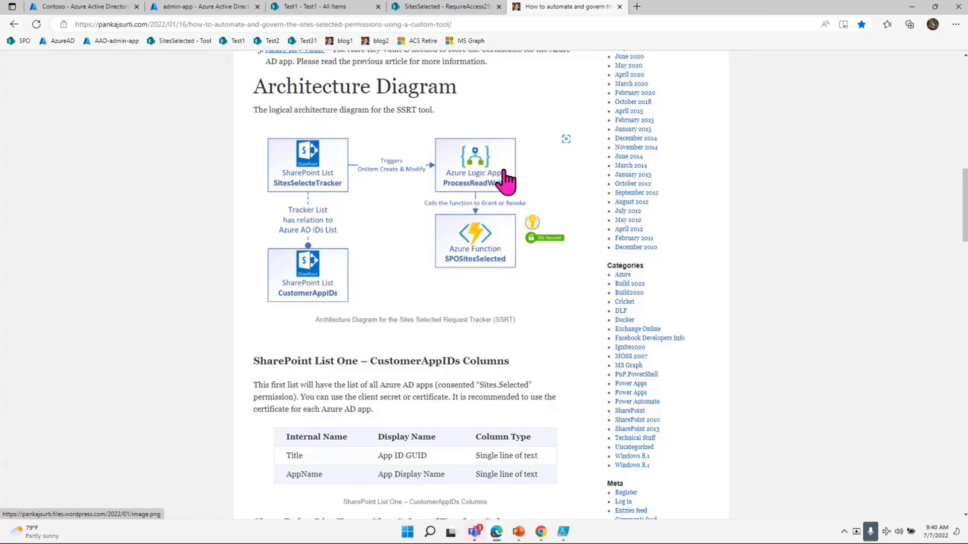
mouse_move(321, 185)
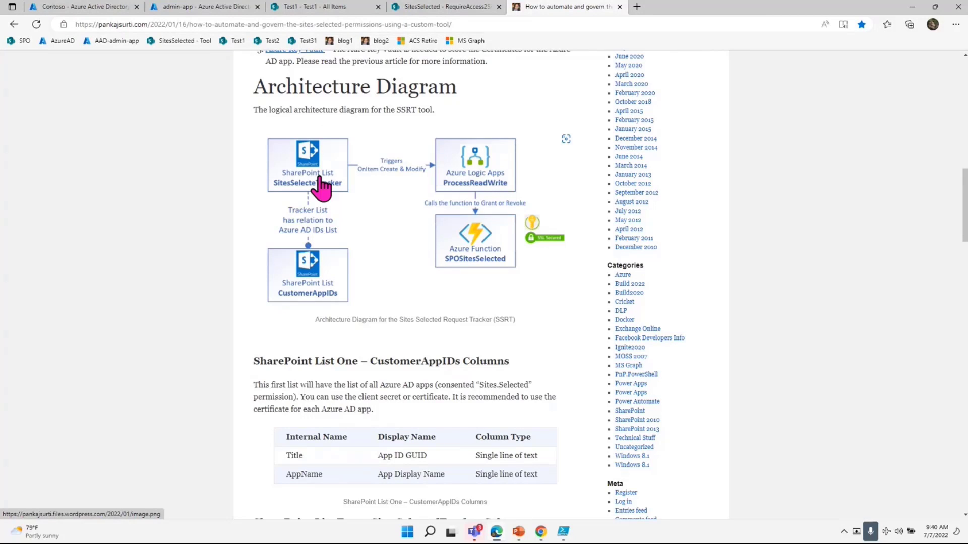
mouse_move(491, 180)
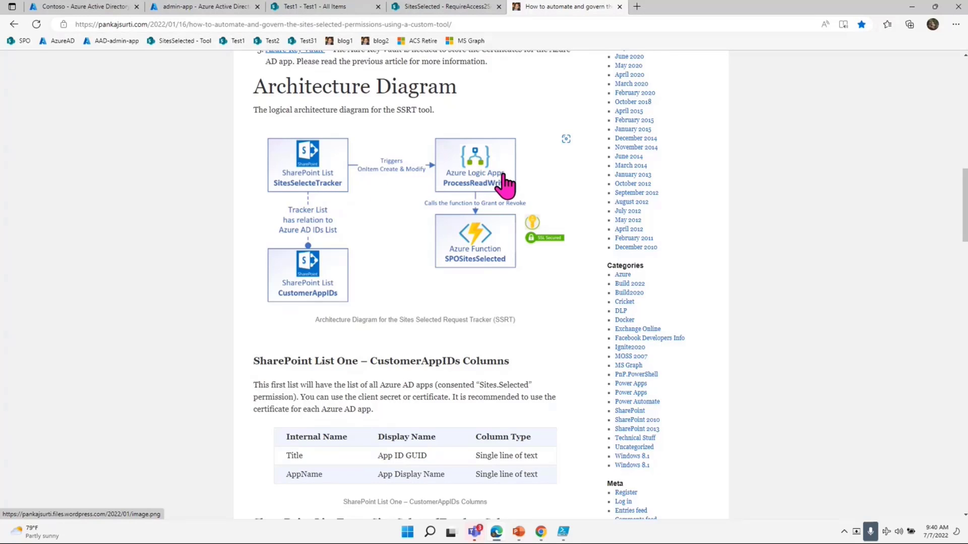
mouse_move(315, 198)
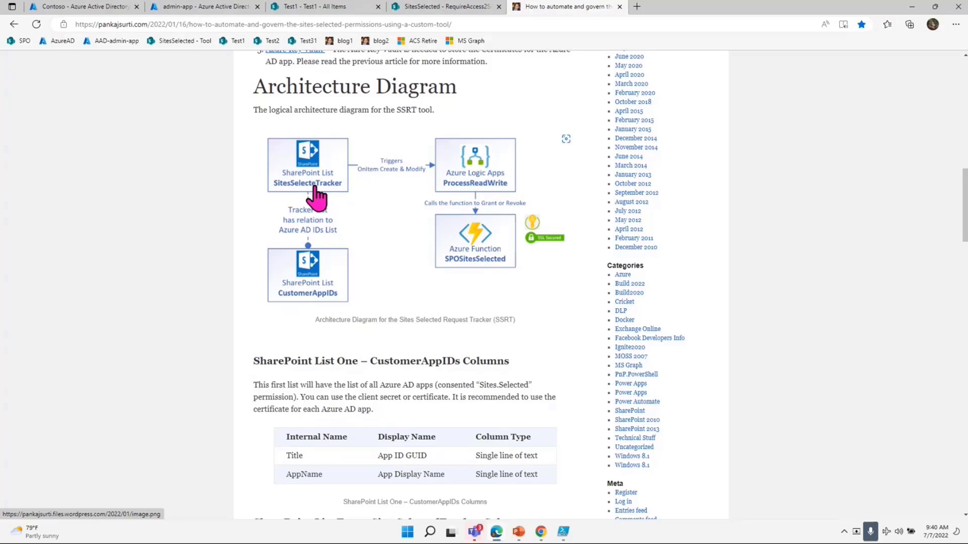
mouse_move(317, 204)
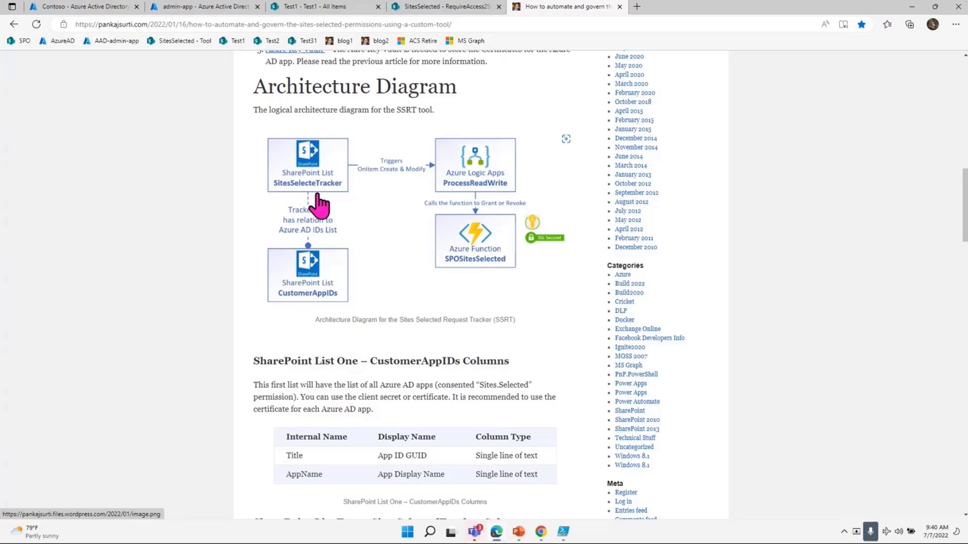
mouse_move(500, 259)
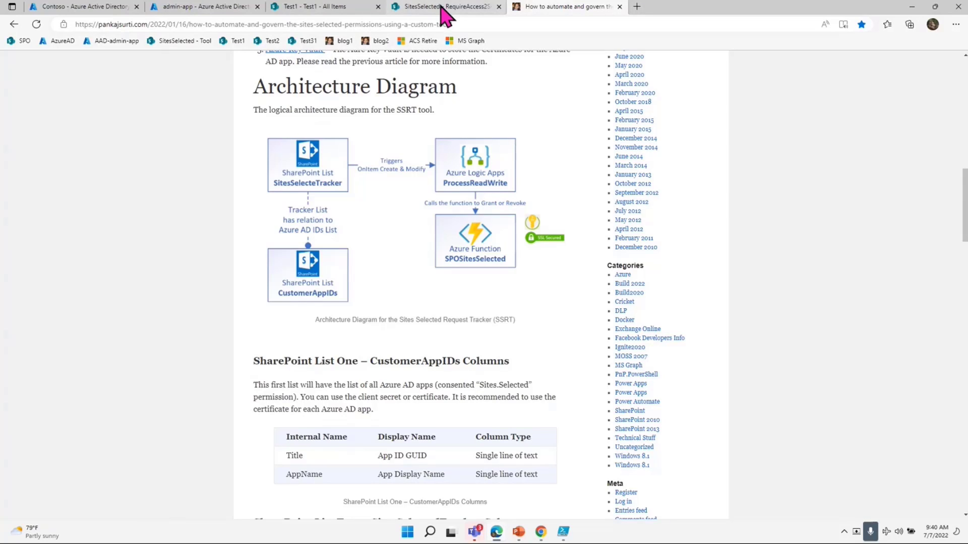
Step: Save a new RequireAccess2Sites request granting application ca2a60c7 Write access to the Test1 site
click(444, 7)
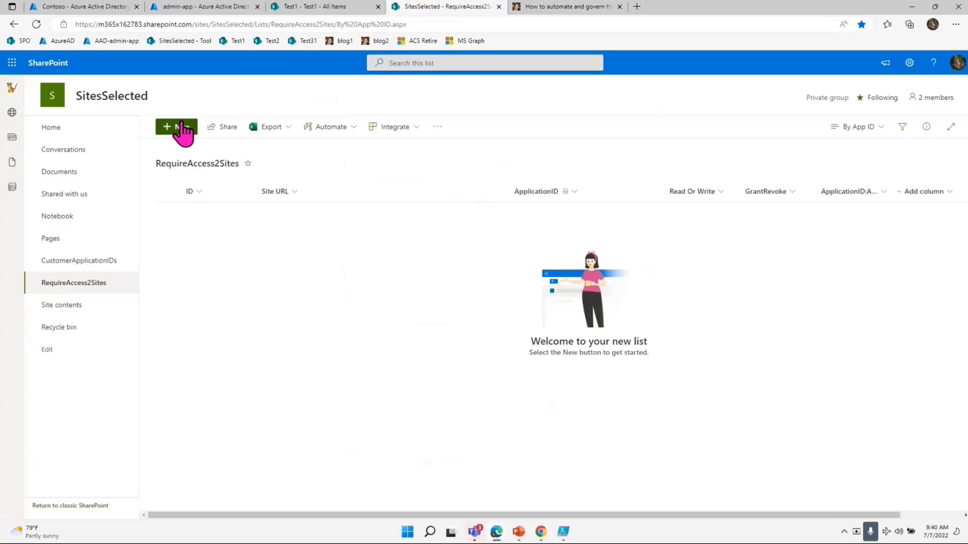
click(176, 127)
text(https://m365x162783.sharepoint.com/sites/Test1)
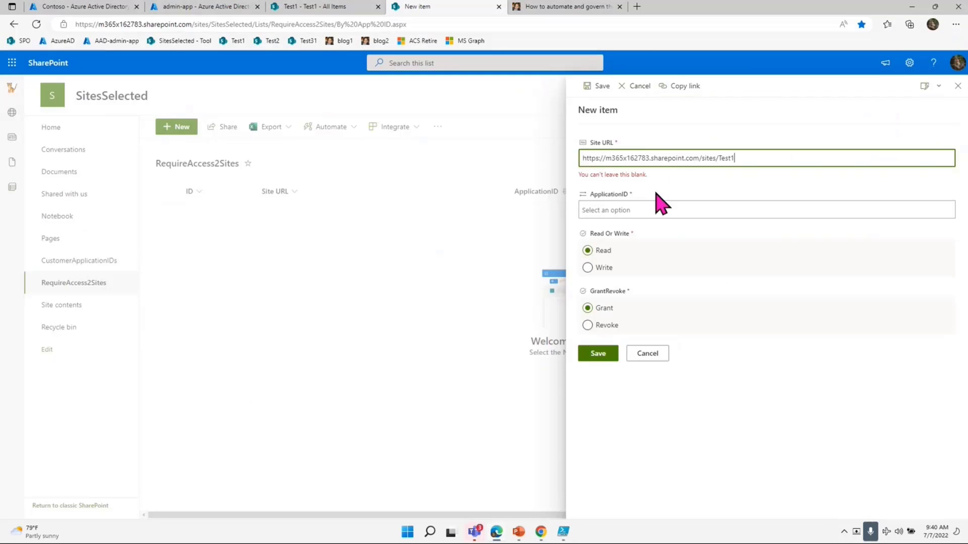
click(765, 210)
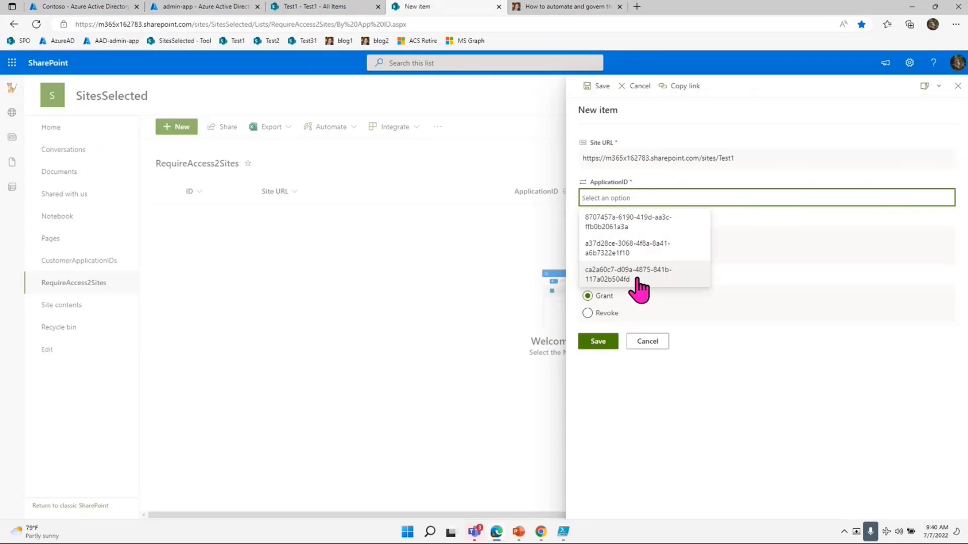
click(628, 274)
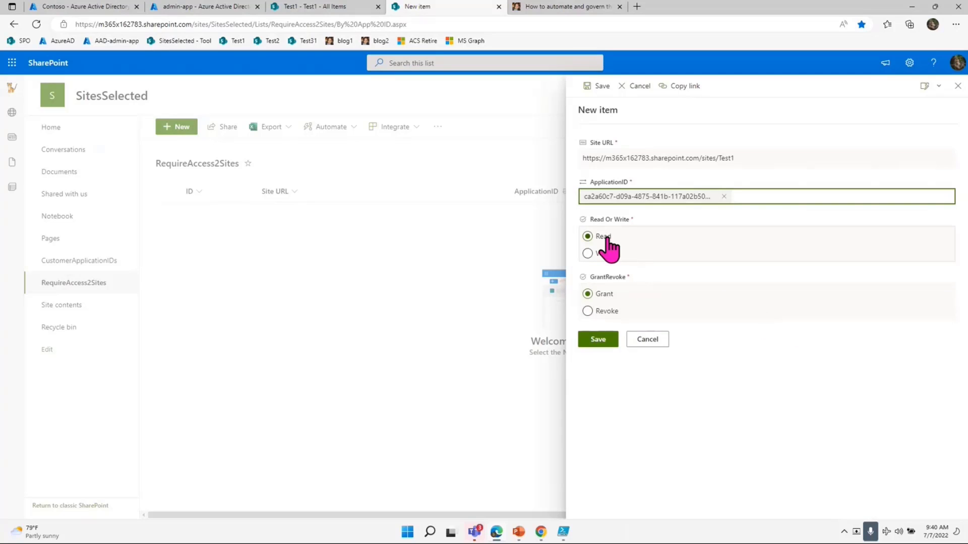
click(587, 253)
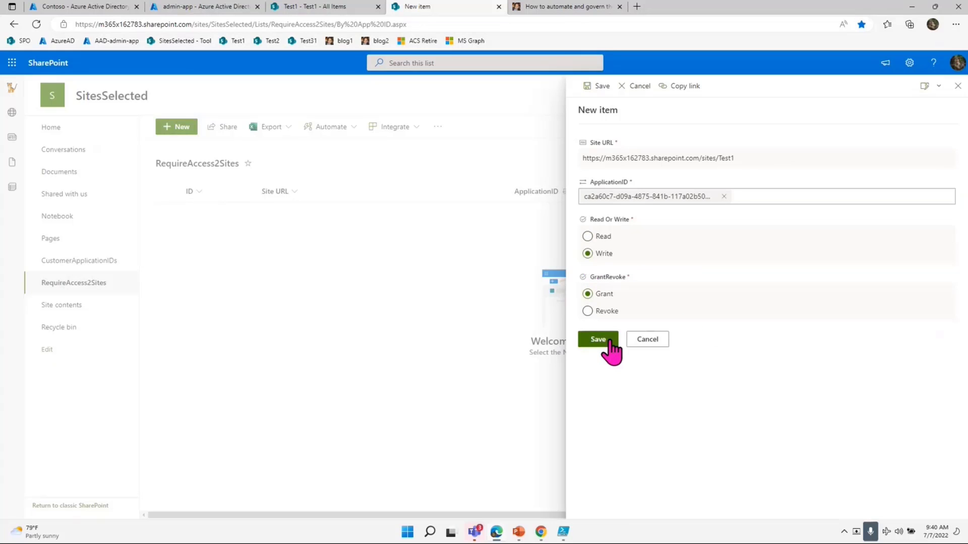
click(597, 339)
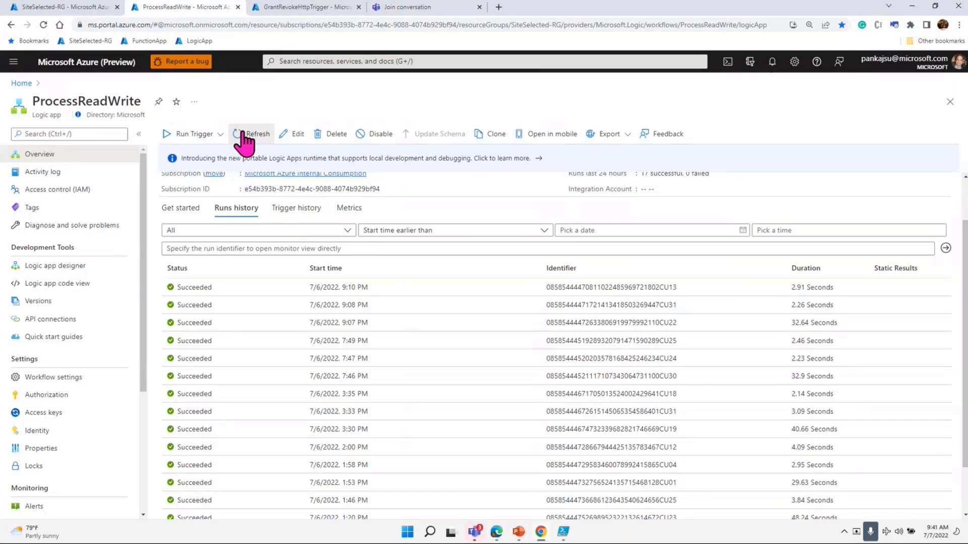
Step: Refresh ProcessReadWrite's run history and connect to the GrantRevokeHttpTrigger function's live log stream
click(256, 134)
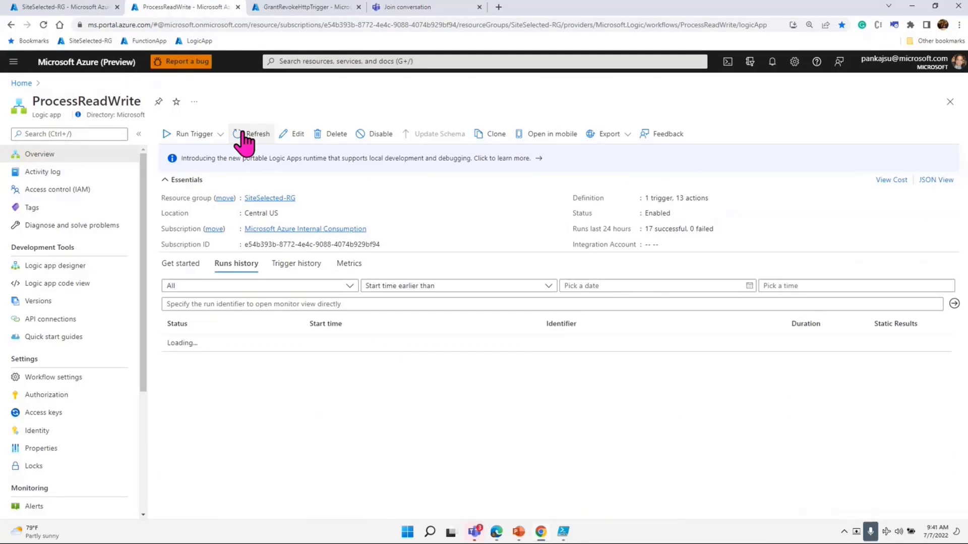
click(257, 134)
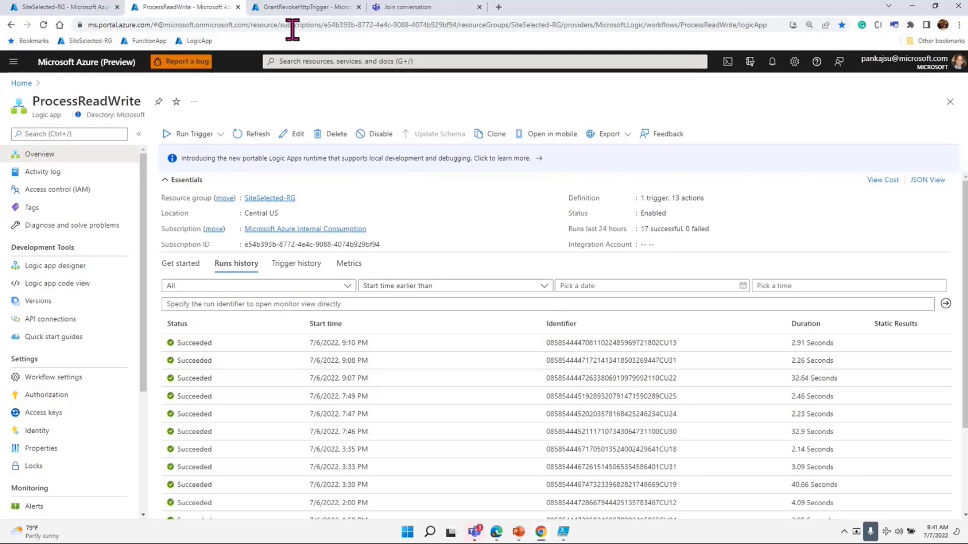
click(302, 7)
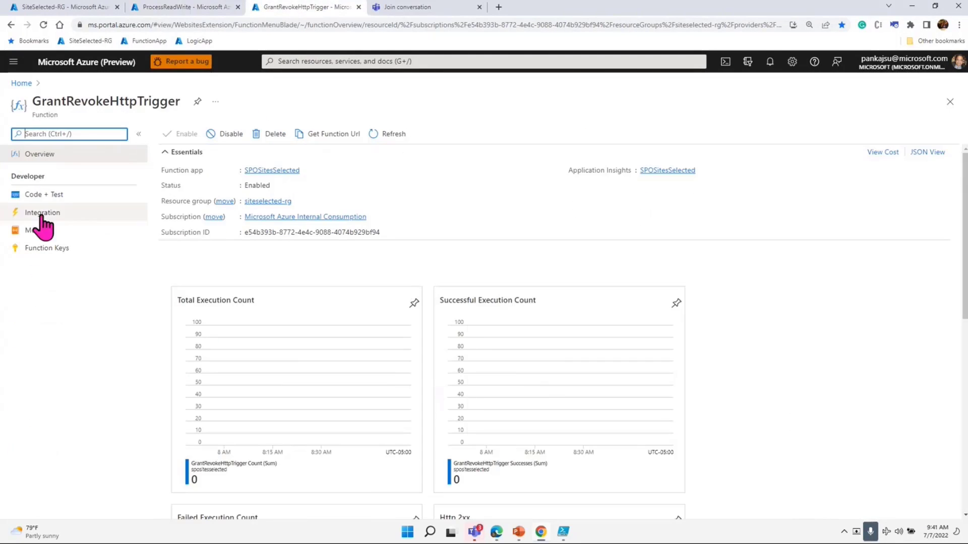
click(37, 230)
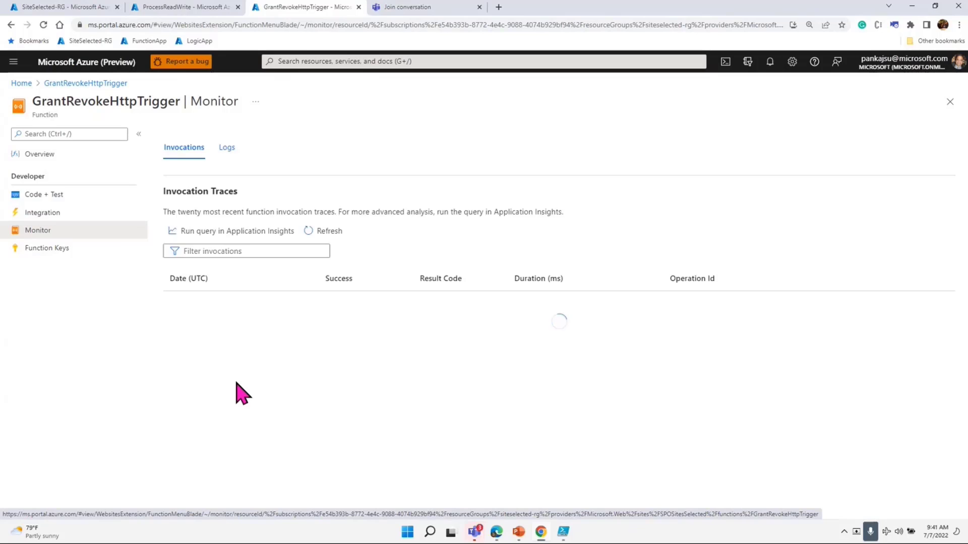
mouse_move(271, 389)
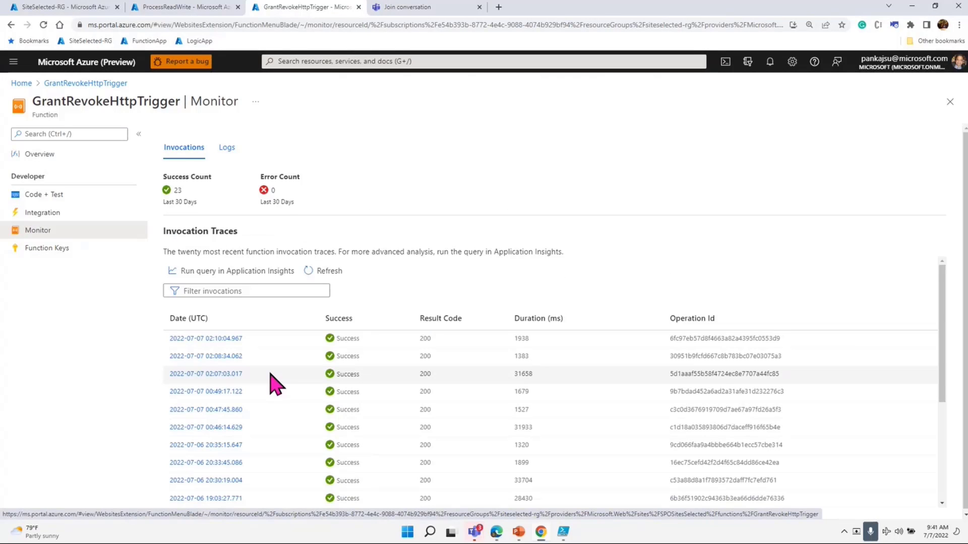
click(226, 147)
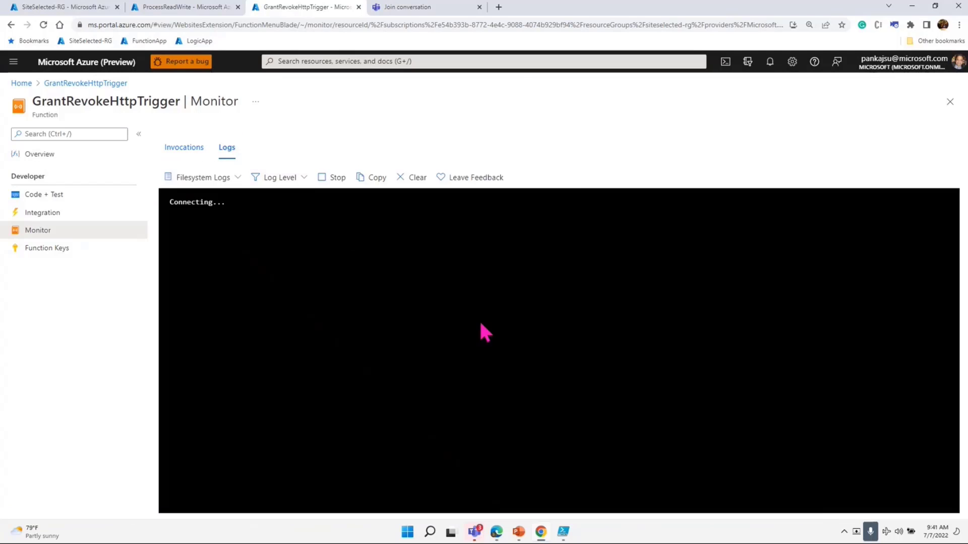
mouse_move(486, 353)
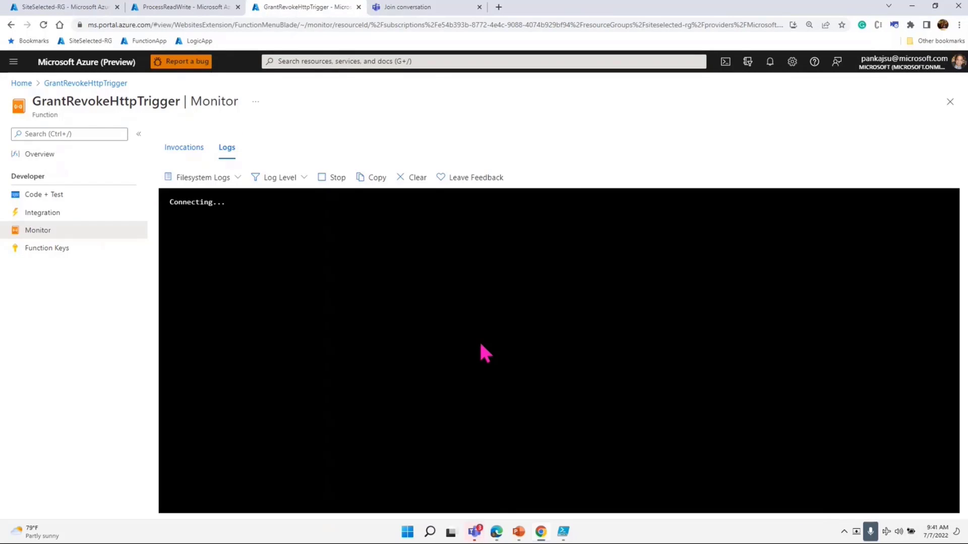
mouse_move(186, 98)
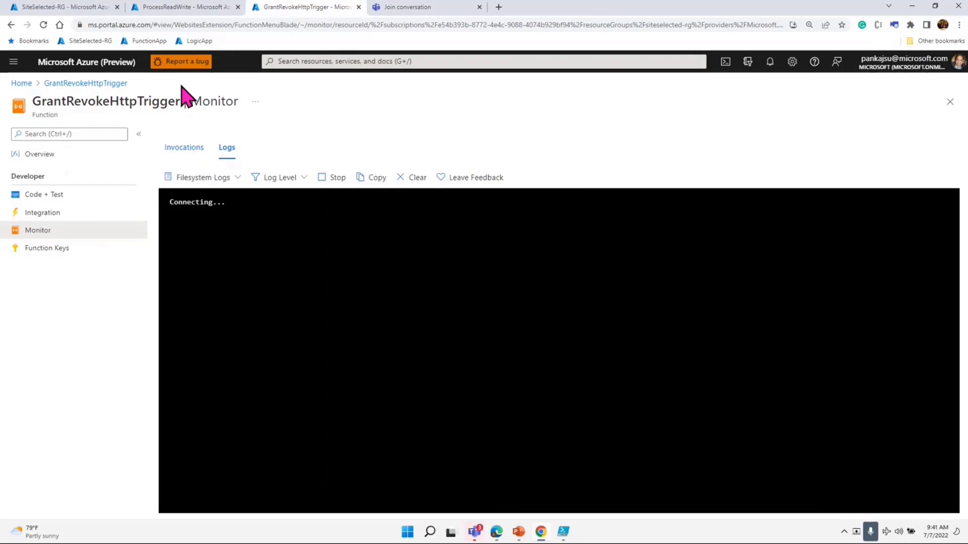
Step: Refresh the ProcessReadWrite run history repeatedly until the new run appears, checking the function logs in between
click(183, 7)
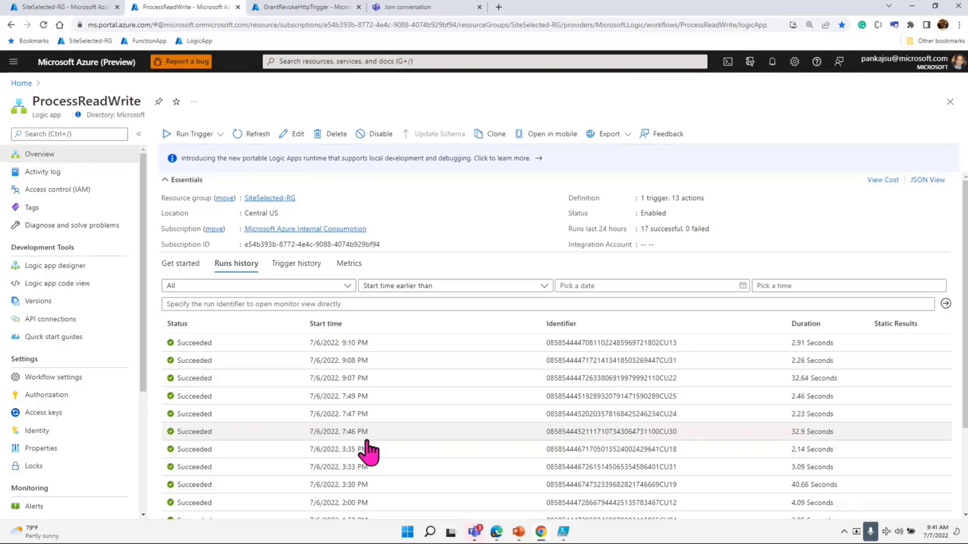
click(257, 134)
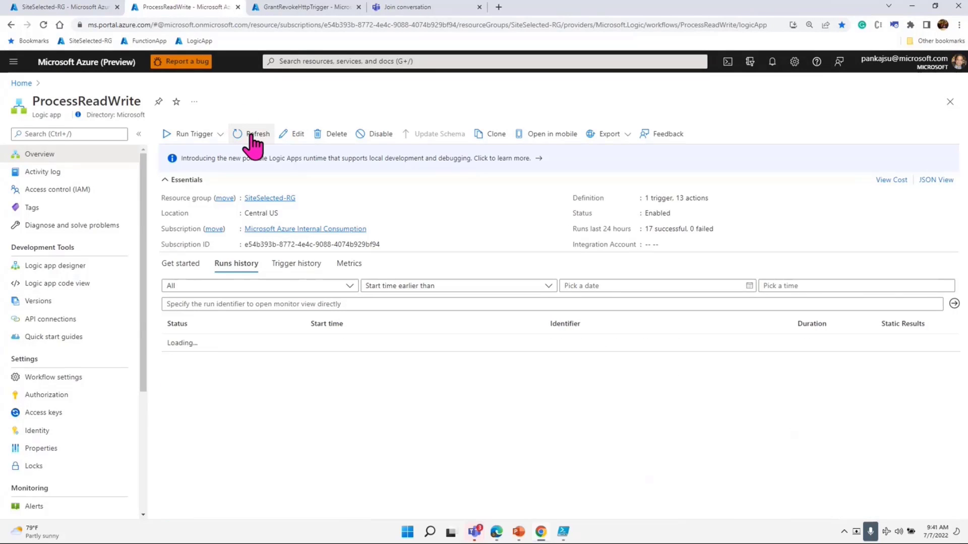
click(257, 134)
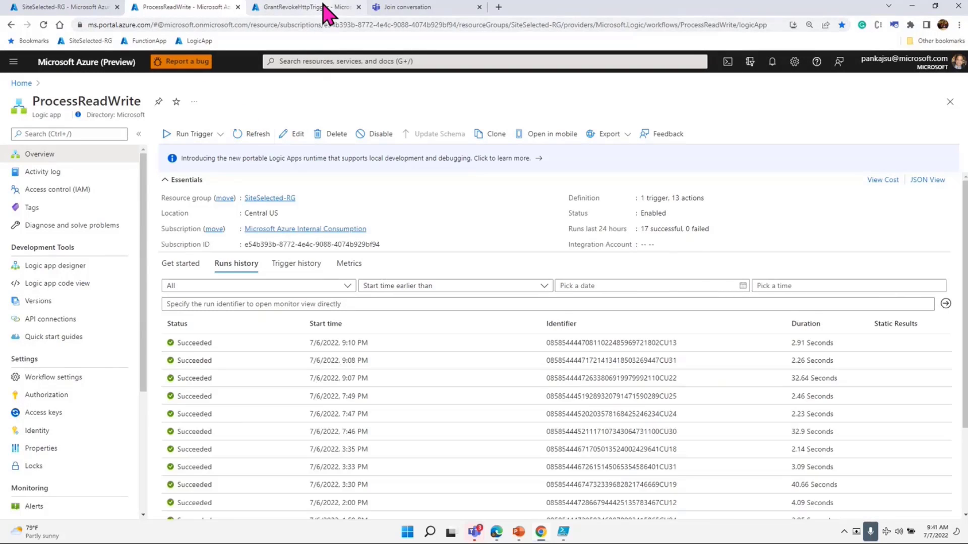
click(302, 7)
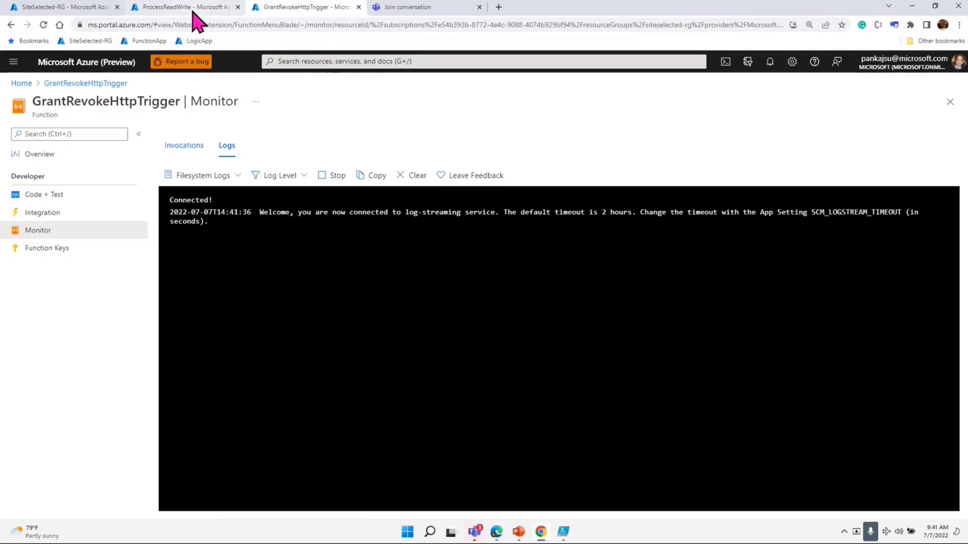
click(185, 8)
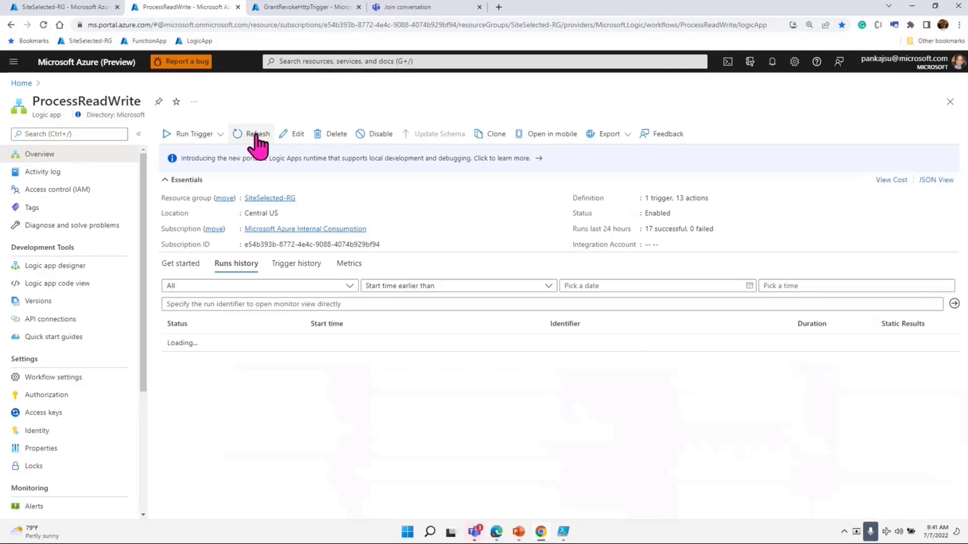
click(257, 134)
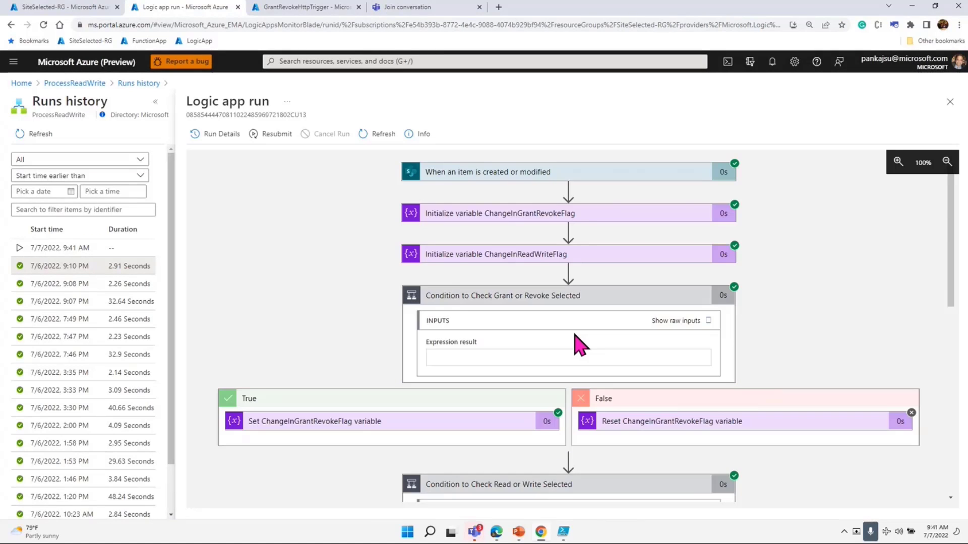
Step: Review the run's BodyForAzureFunction inputs, then read the function log granting App1-ca2a Write on Test1
scroll(down, 3)
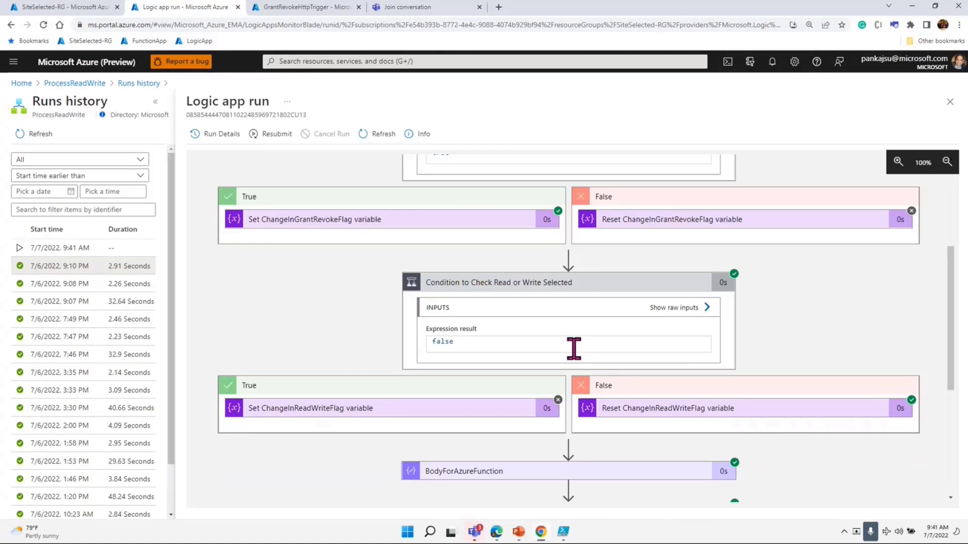
scroll(down, 3)
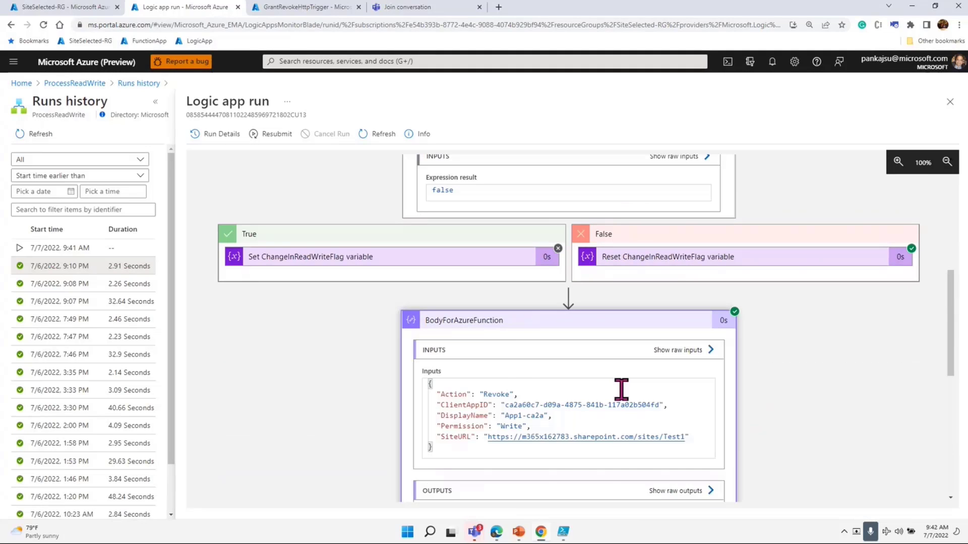
scroll(down, 3)
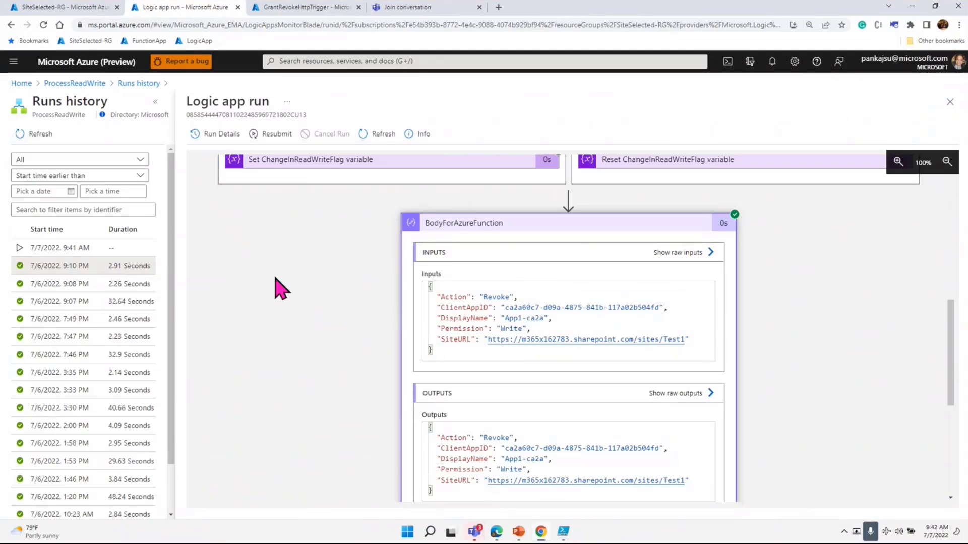
click(306, 7)
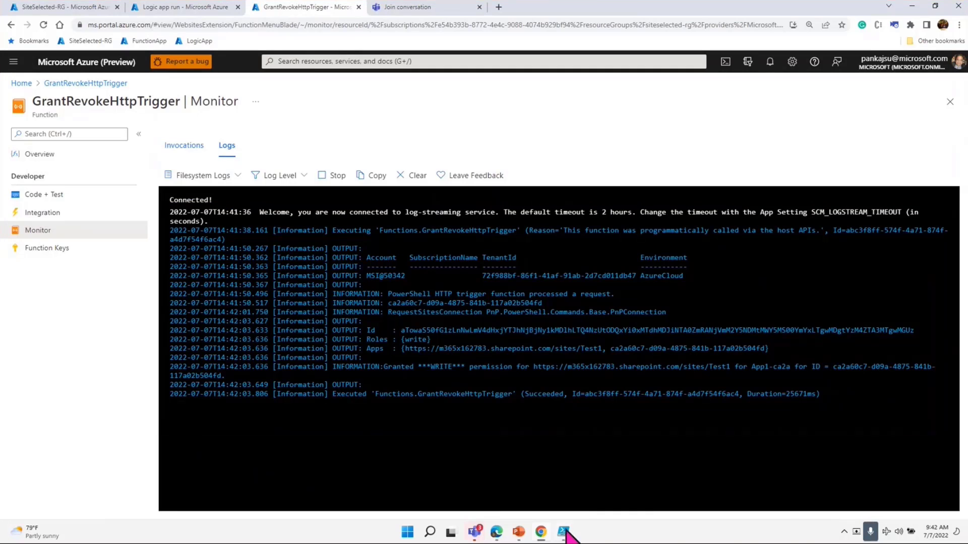
Step: Run Get-PnPList with $clientConn to list Test1's lists, then return to the function's log stream
click(561, 532)
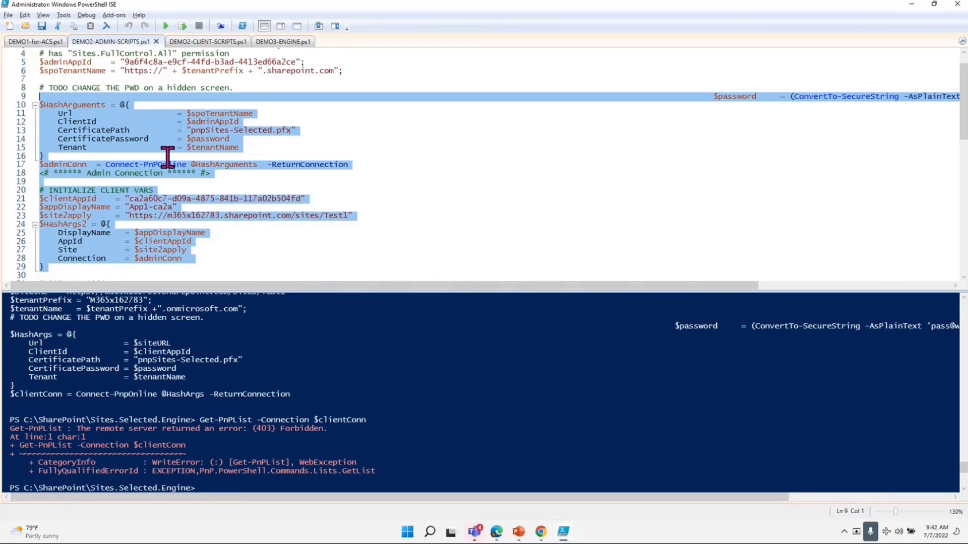
click(199, 42)
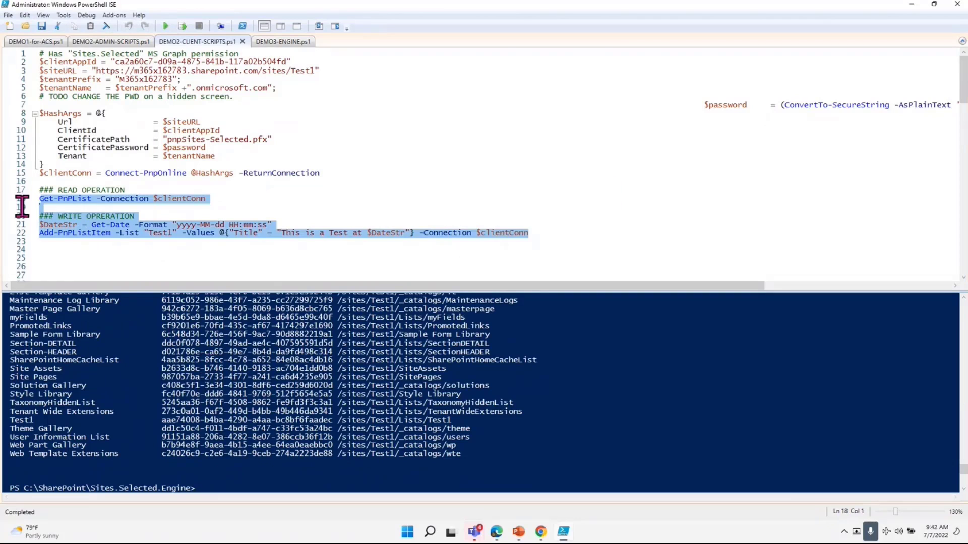
click(181, 25)
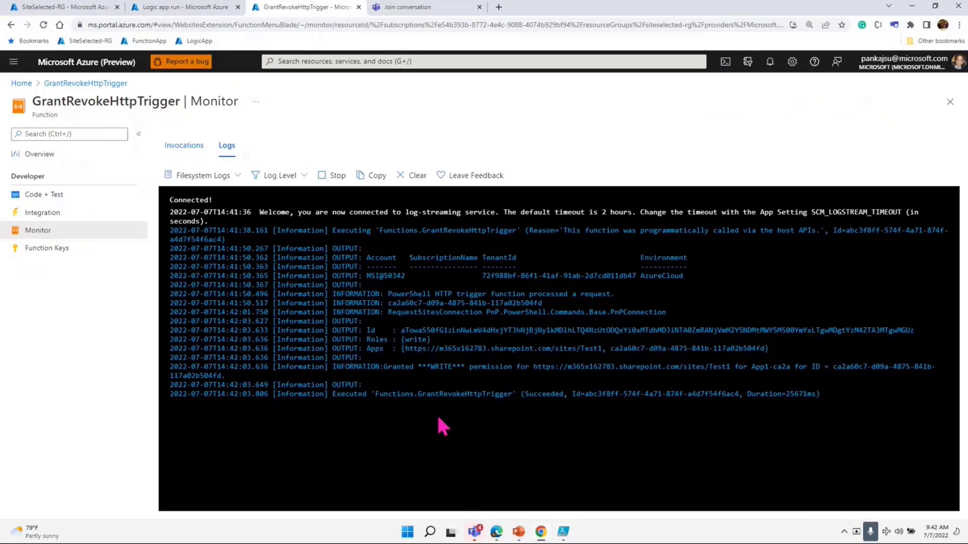
Step: Set item 27, App1-ca2a's Write request for Test1, from Grant to Revoke in RequireAccess2Sites
click(441, 7)
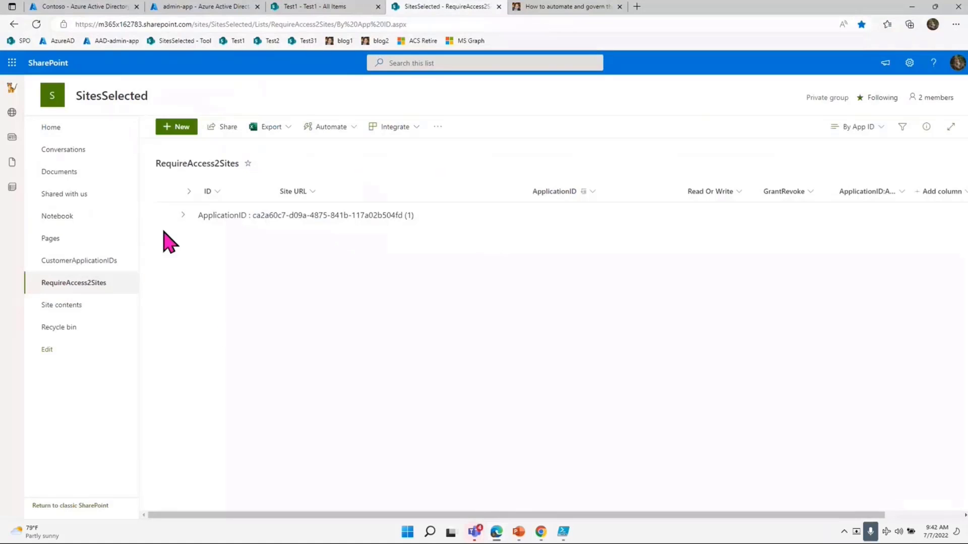
click(182, 214)
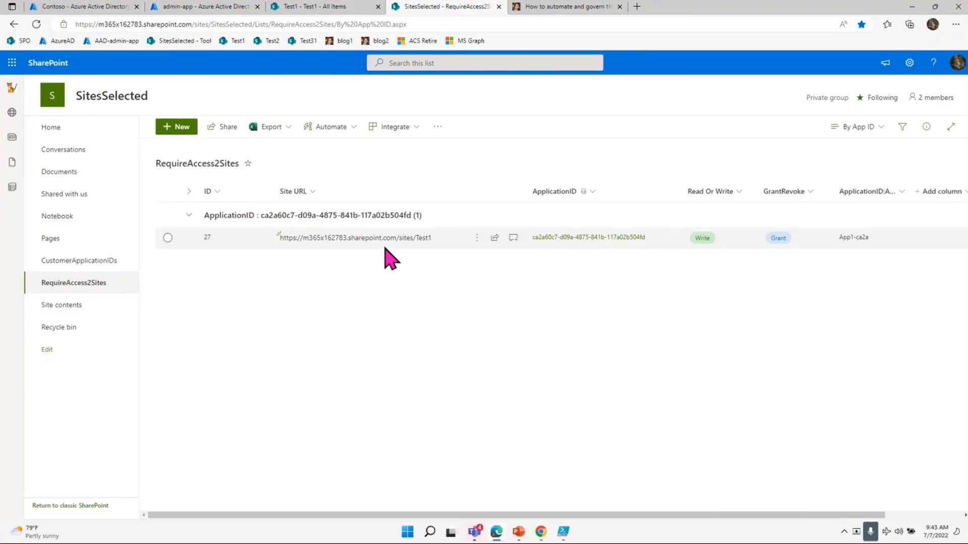
mouse_move(587, 278)
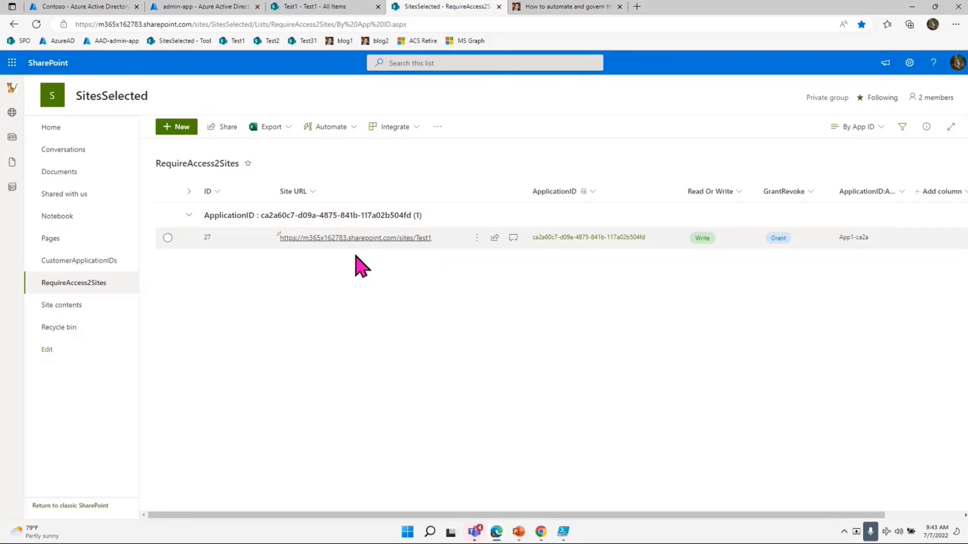
click(513, 238)
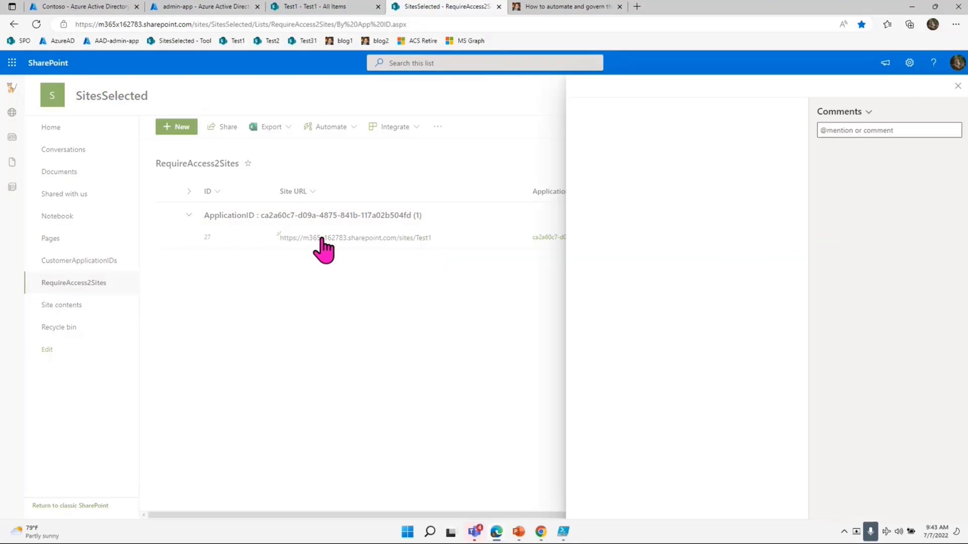
click(321, 238)
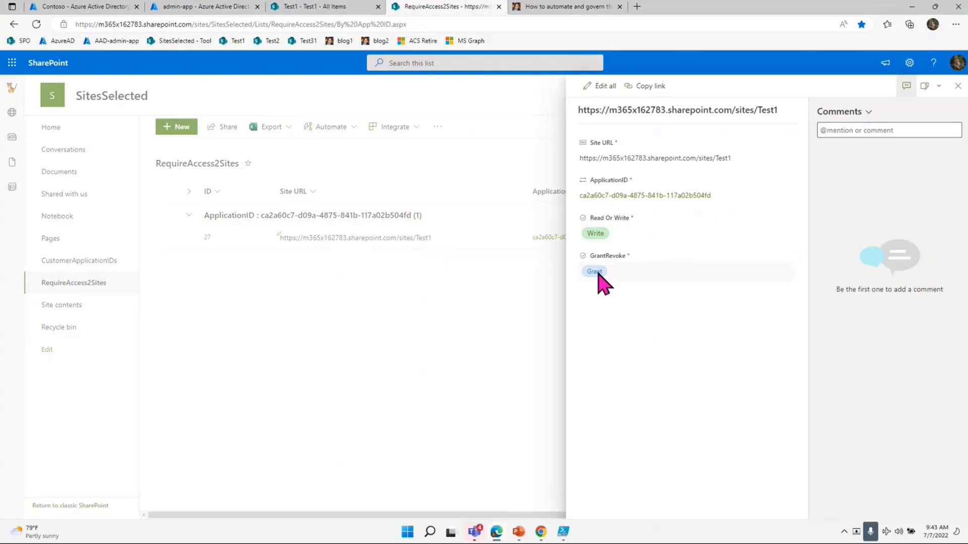
click(595, 272)
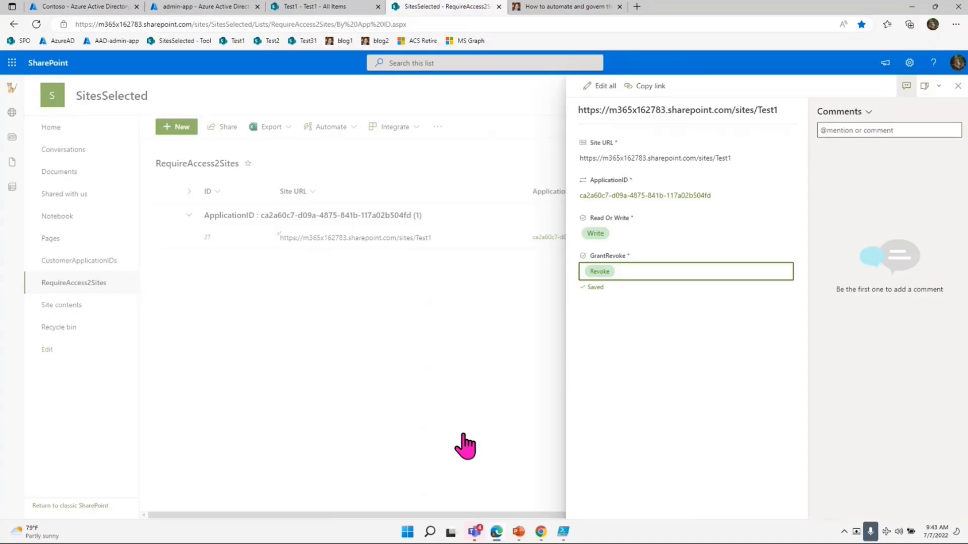
click(958, 85)
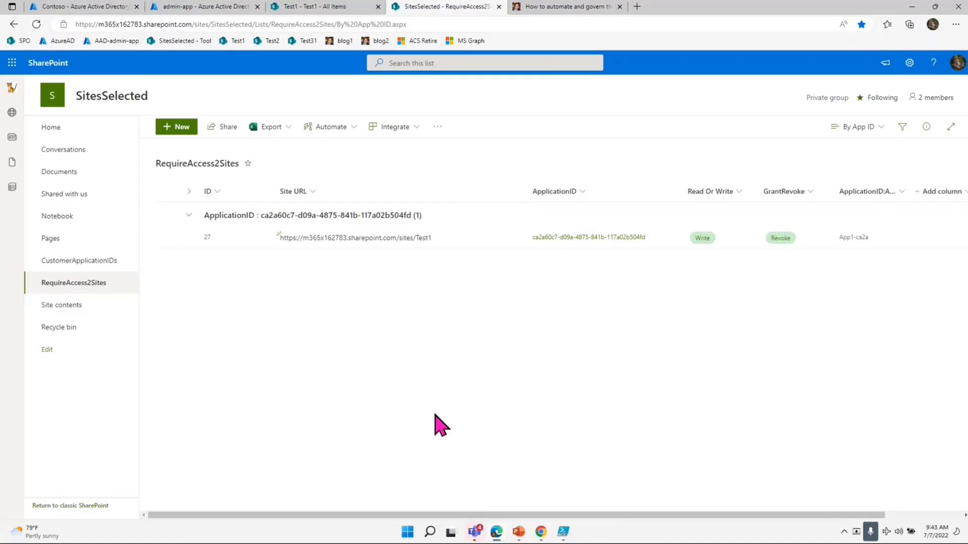
mouse_move(340, 311)
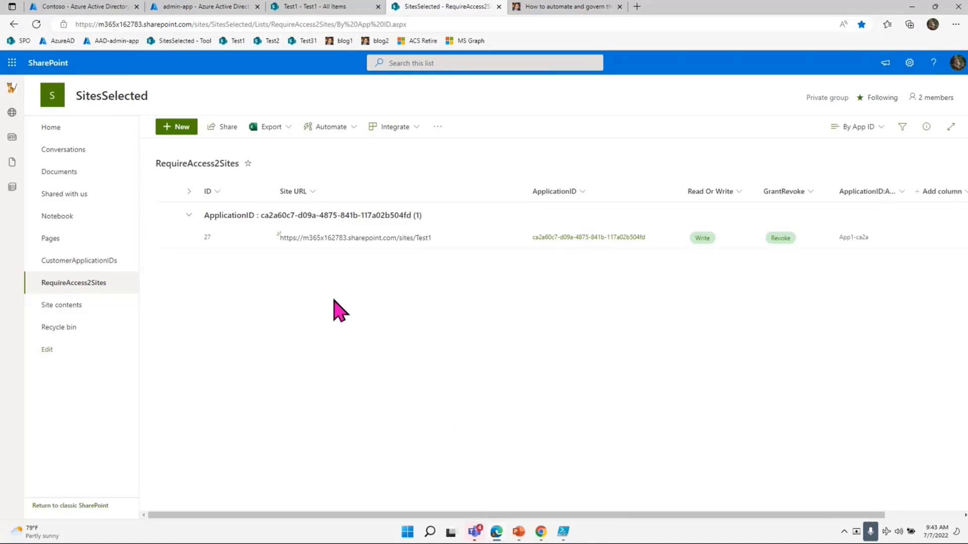
mouse_move(308, 274)
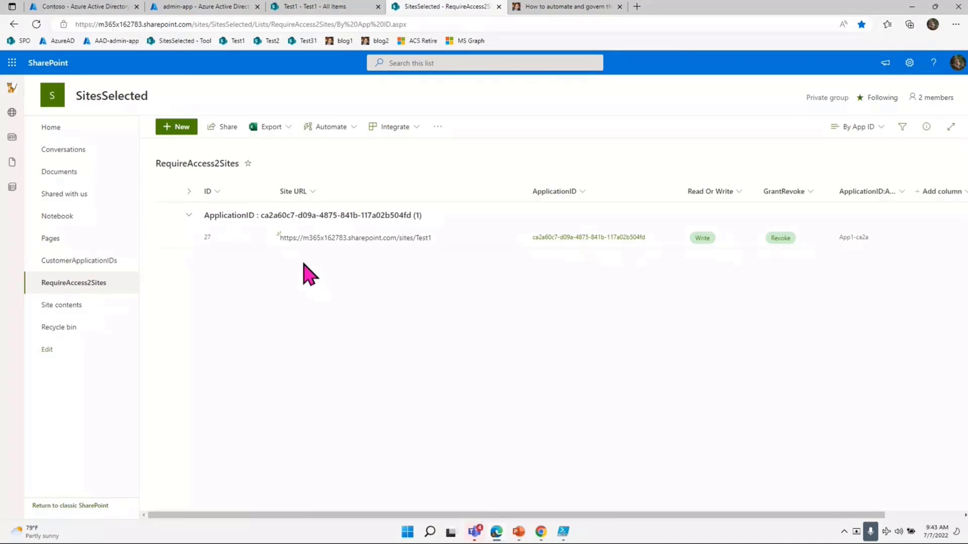
mouse_move(509, 292)
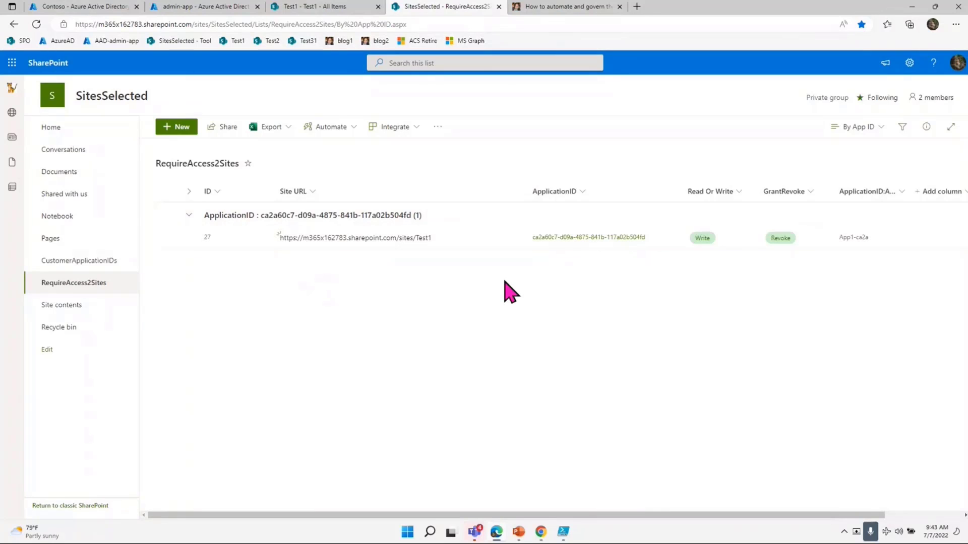
mouse_move(466, 494)
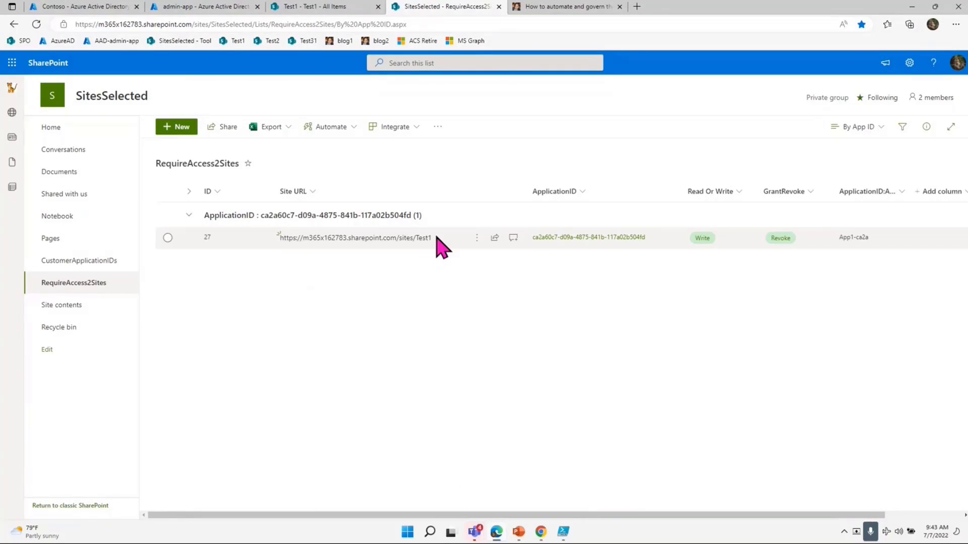
mouse_move(451, 256)
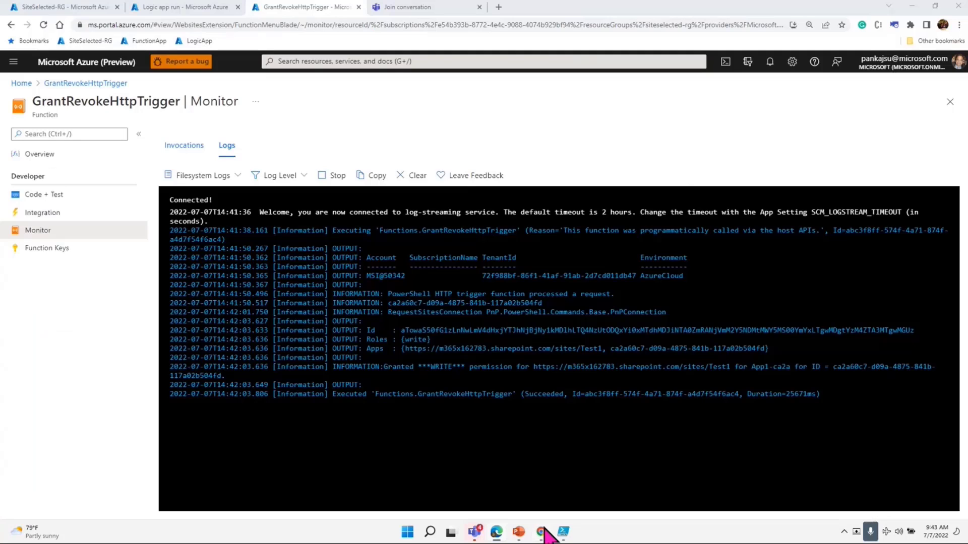
click(180, 7)
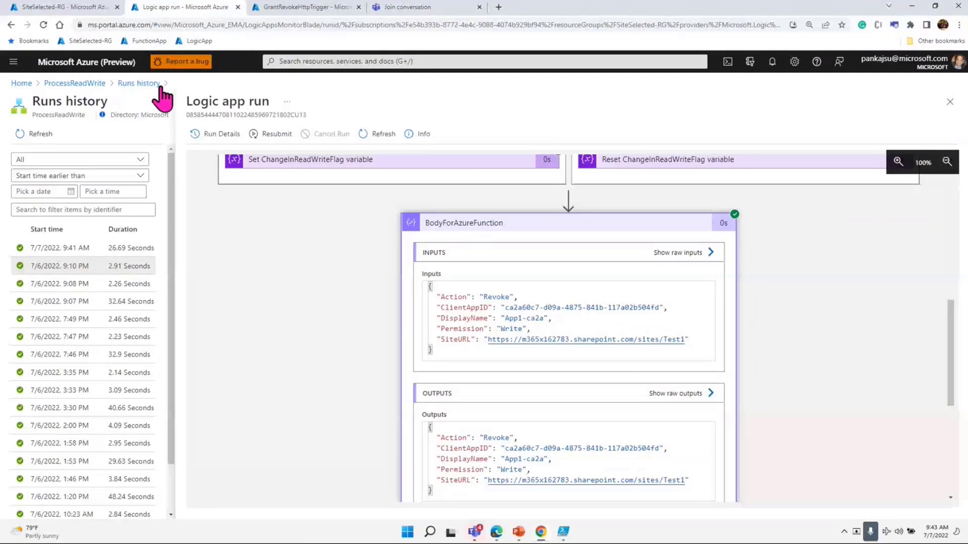
click(138, 82)
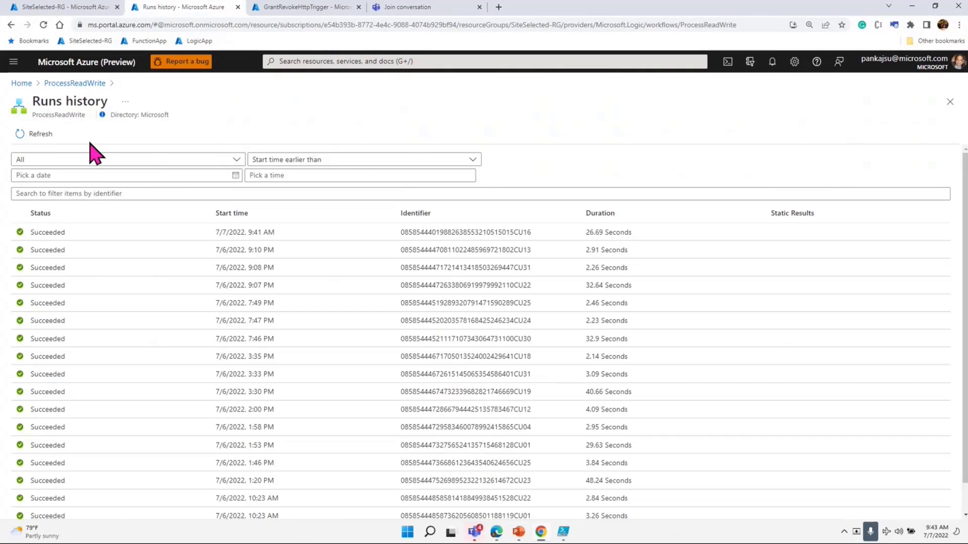
click(303, 7)
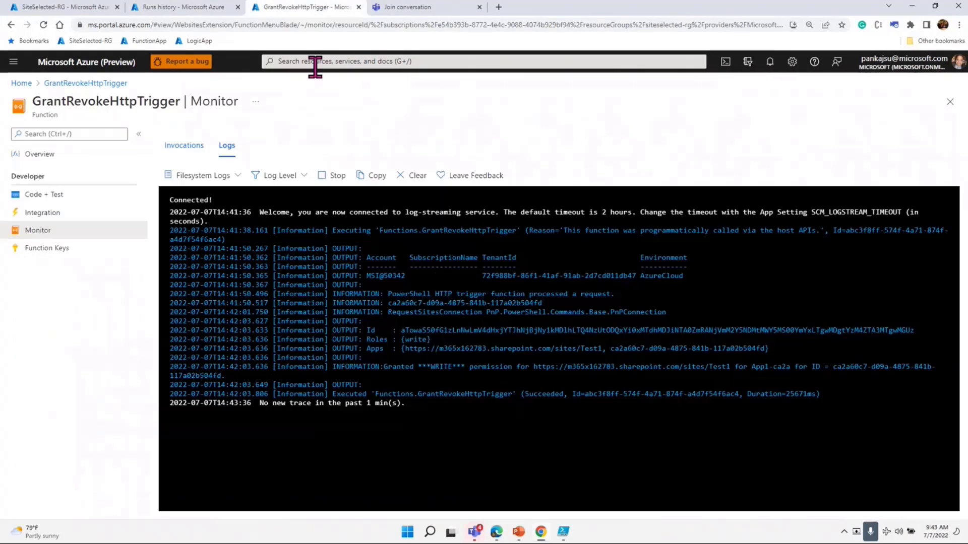
mouse_move(465, 278)
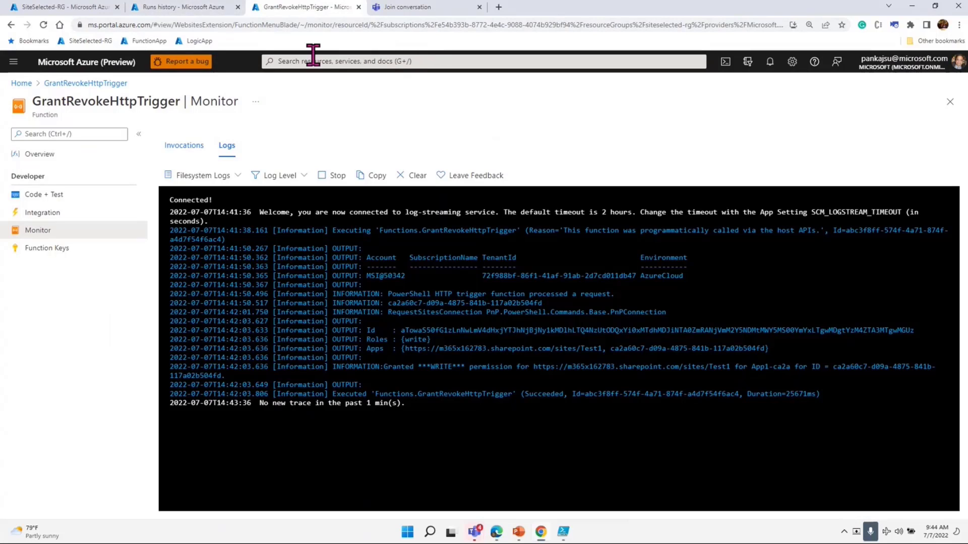
click(179, 7)
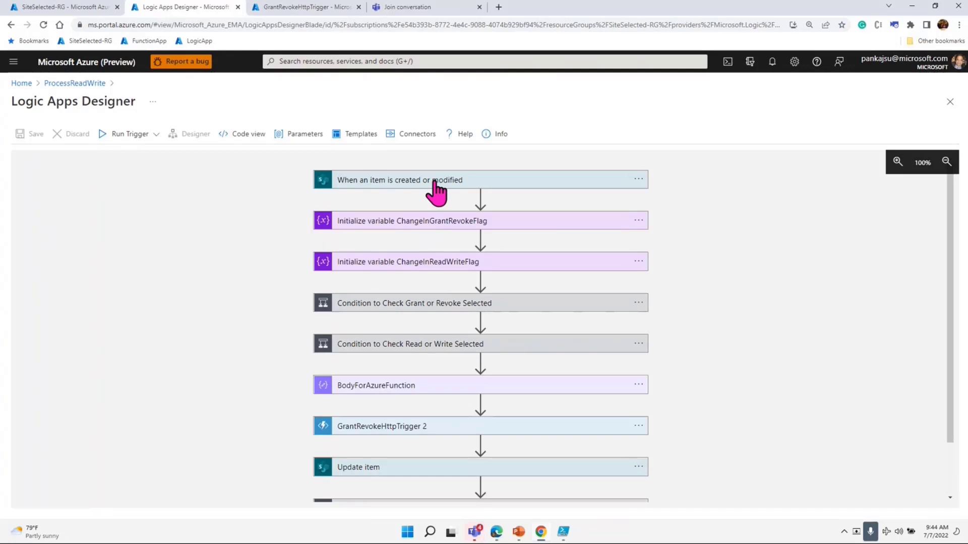
mouse_move(437, 232)
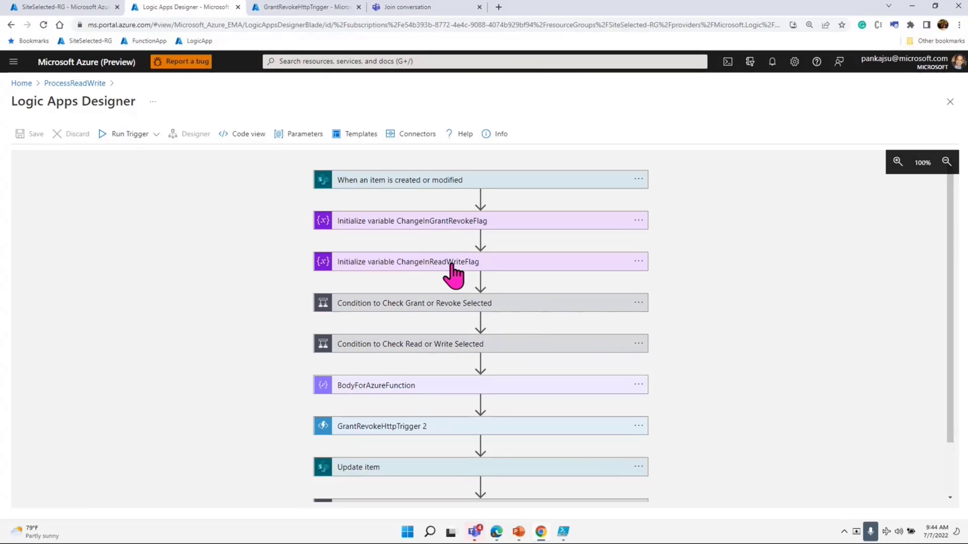
mouse_move(412, 323)
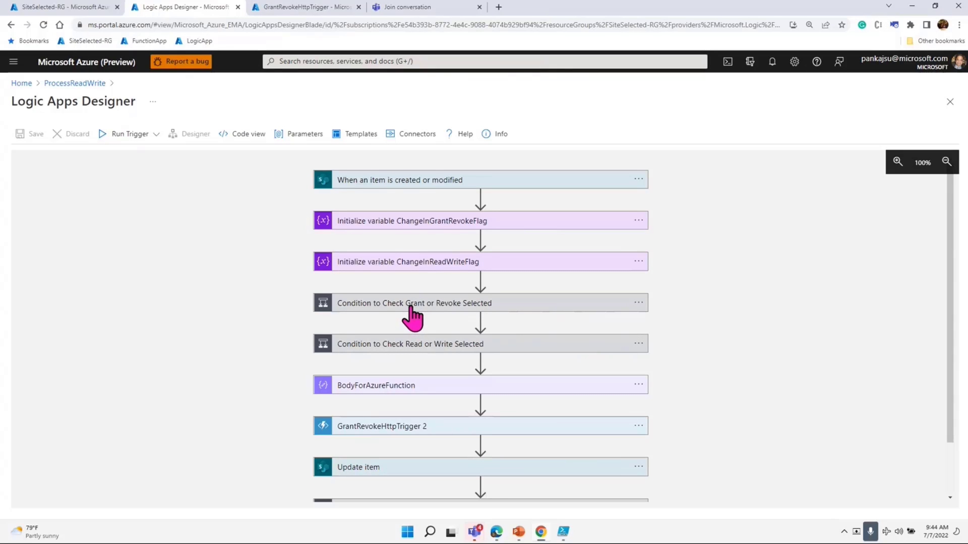
Step: Expand the BodyForAzureFunction action's Inputs in the ProcessReadWrite designer, then view the function's logs
click(375, 385)
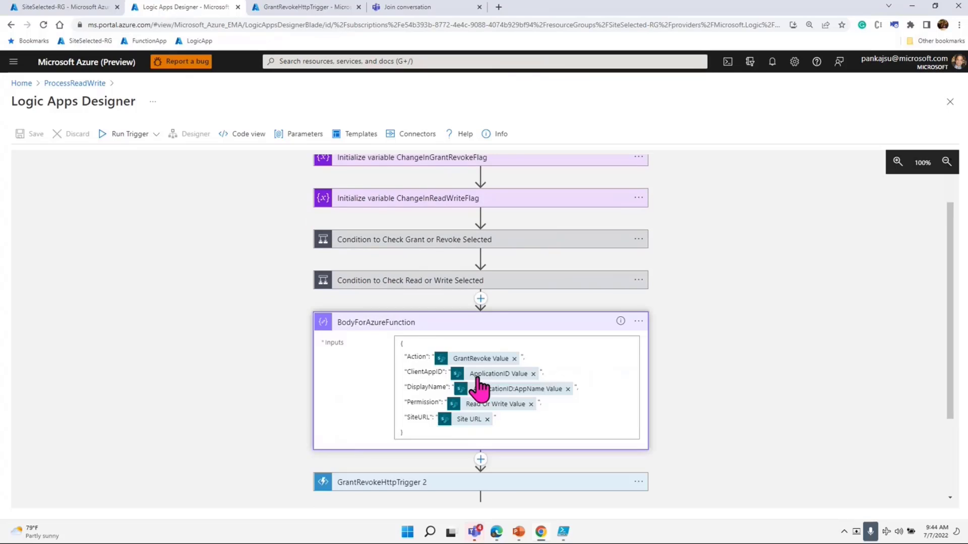
mouse_move(466, 361)
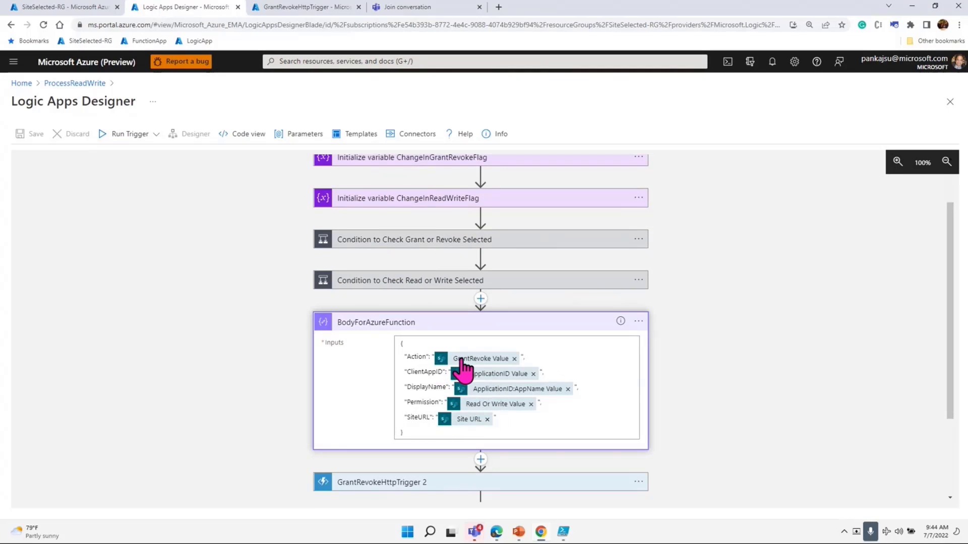
mouse_move(475, 376)
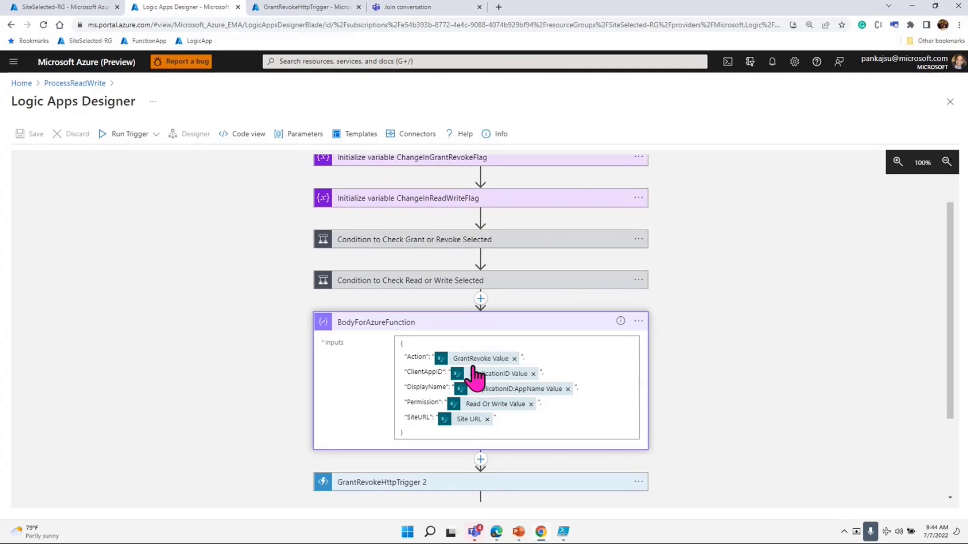
mouse_move(494, 386)
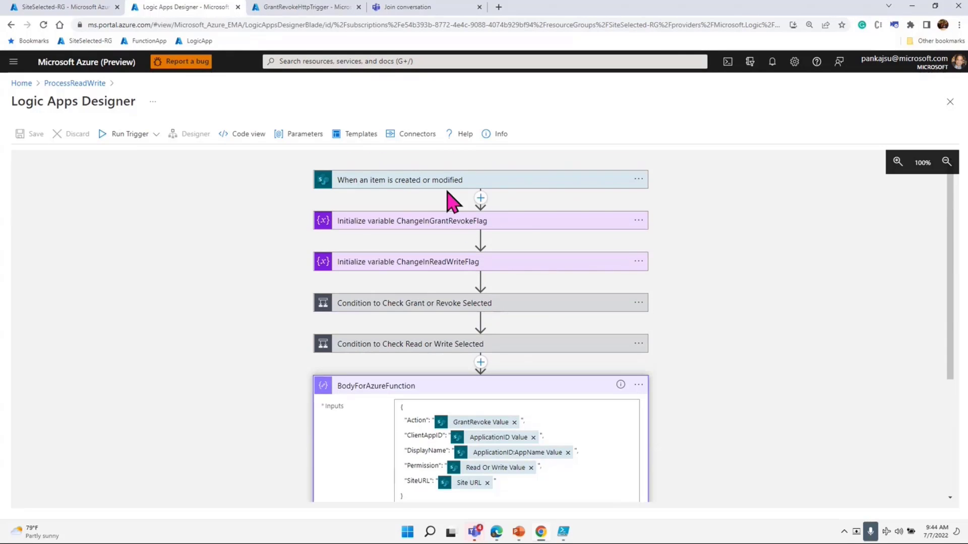
scroll(down, 3)
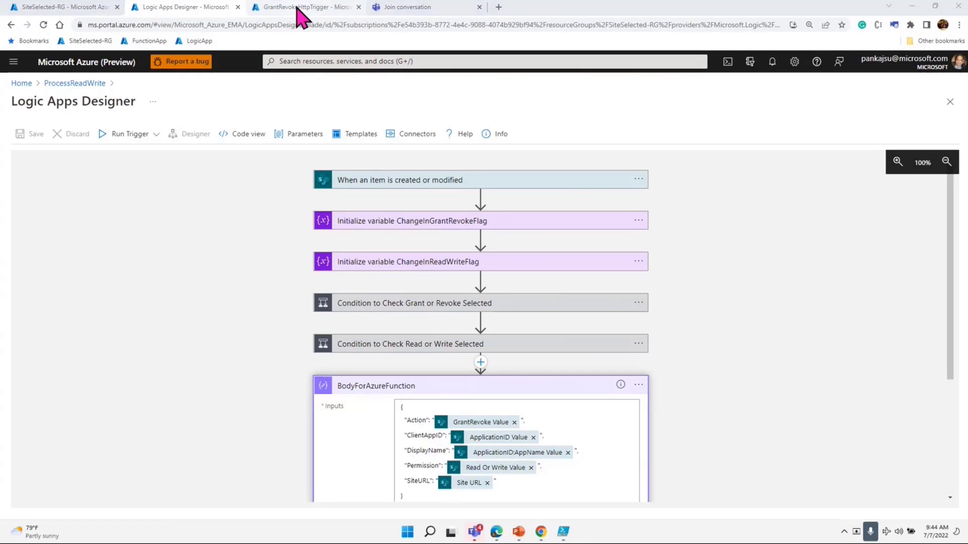
click(302, 7)
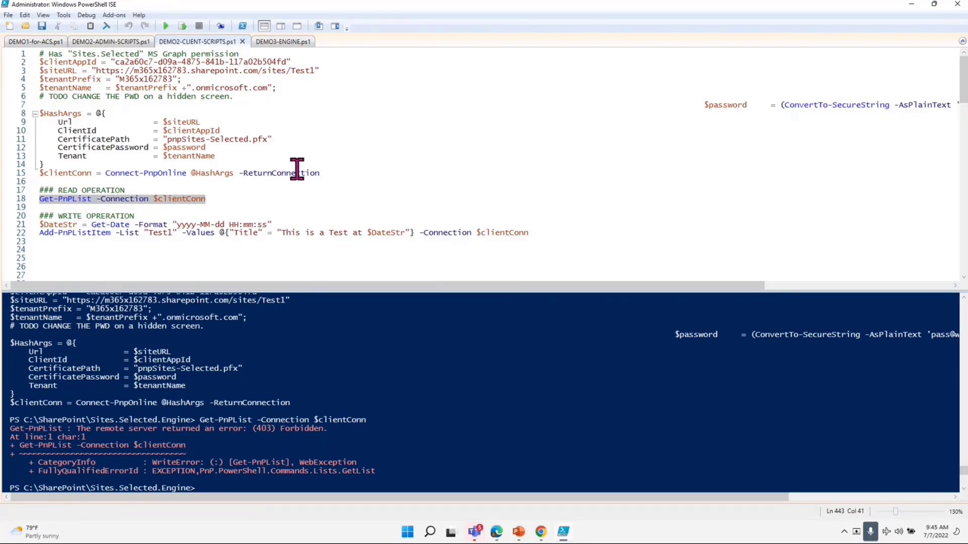
Step: Scroll through DEMO3-ENGINE.ps1's grant, revoke and set-permission logic to the end
click(282, 41)
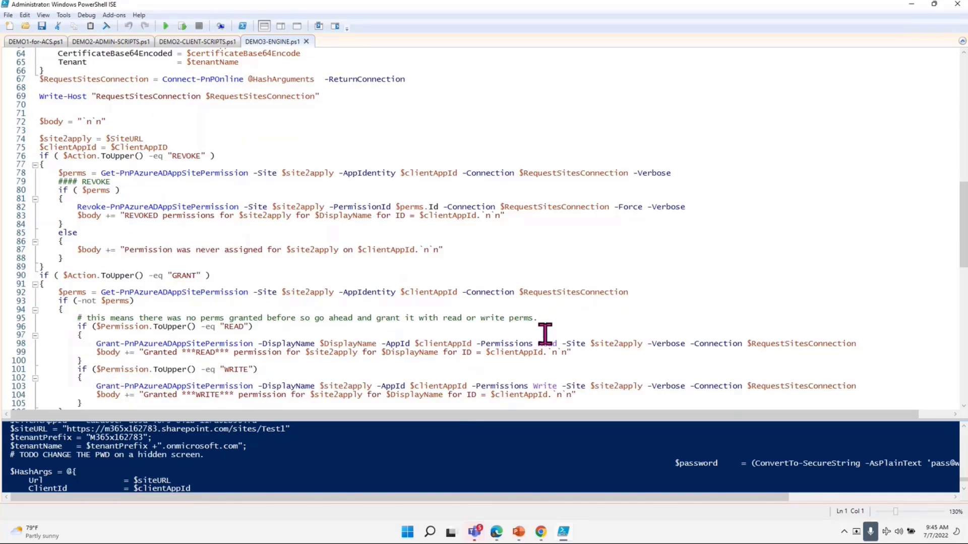
scroll(down, 3)
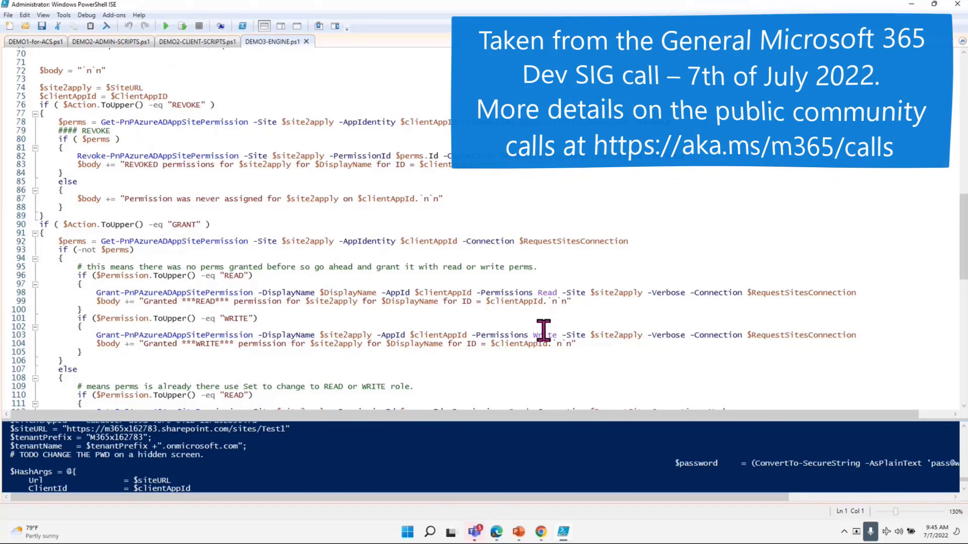
scroll(down, 3)
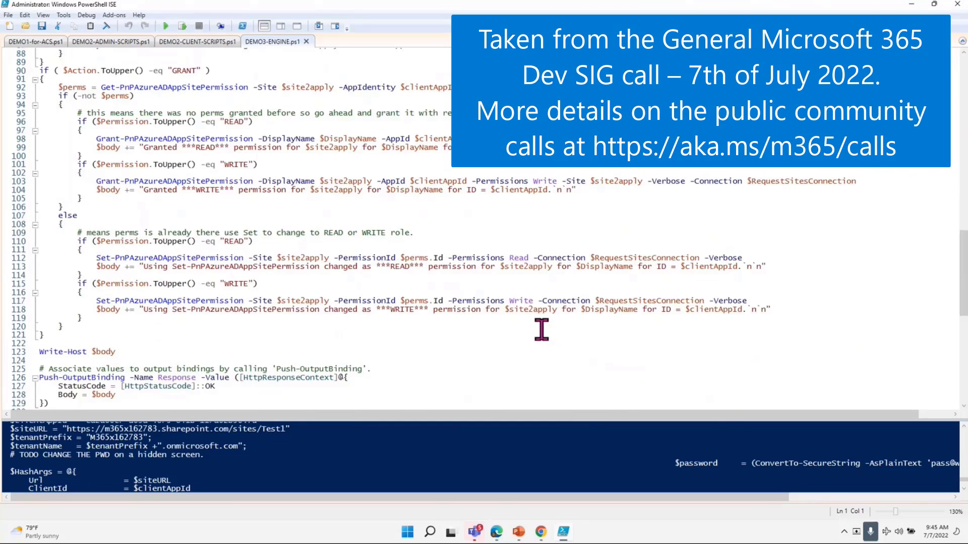
scroll(down, 3)
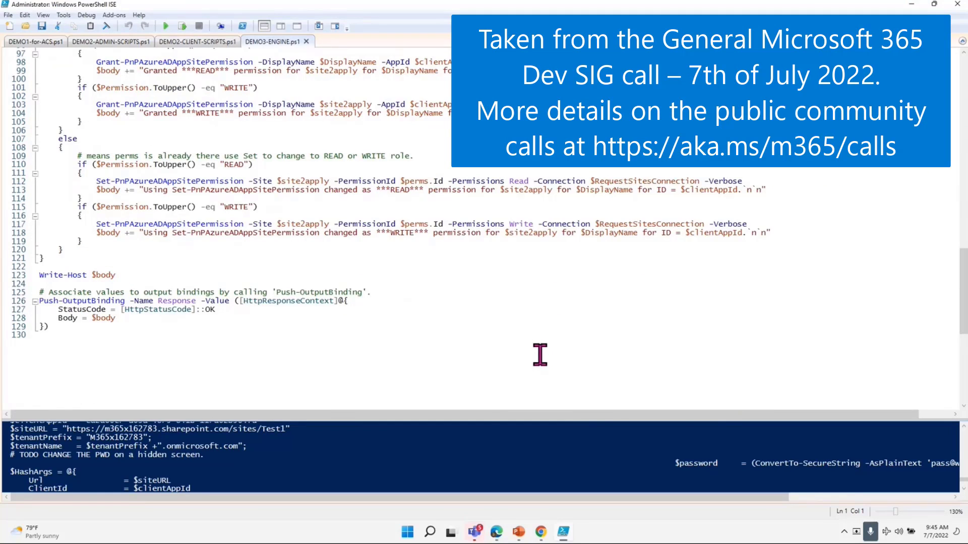